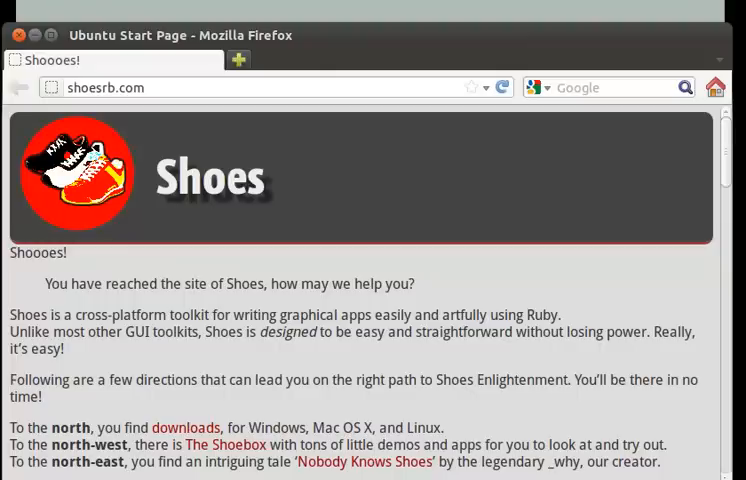
Step: Scroll the shoesrb.com page down to the Shoes.app button-and-alert example with screenshots
double_click(115, 428)
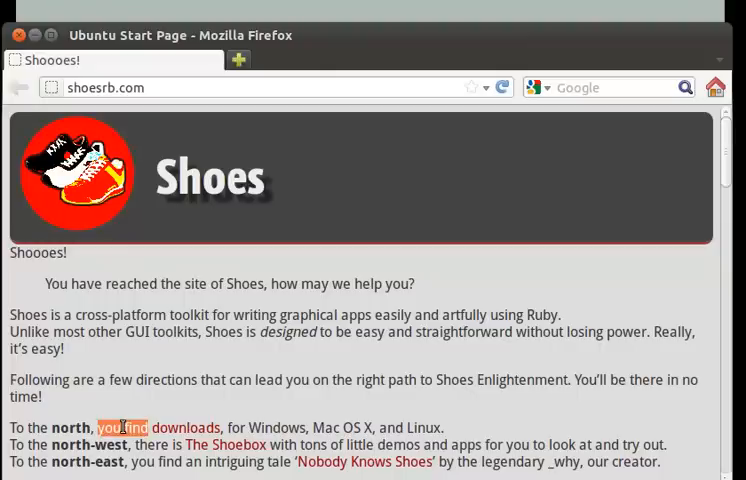
scroll("down", 3)
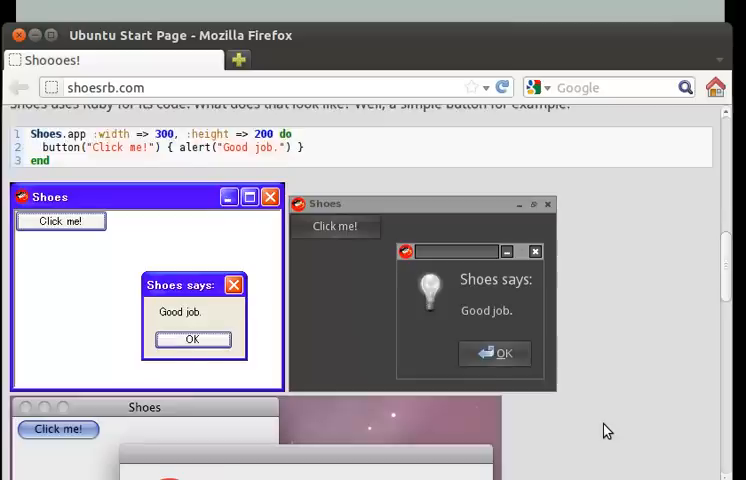
scroll("down", 3)
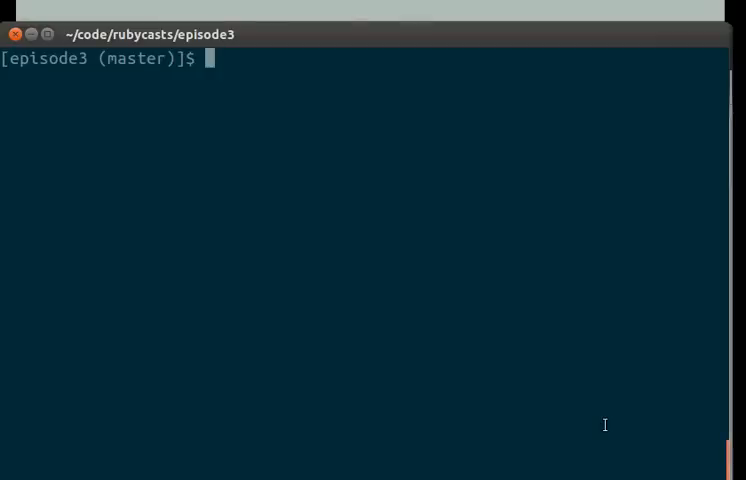
Step: Write example1.rb in Vim: Shoes.app { button("Click me!") { alert("Good job") } }
type("vi")
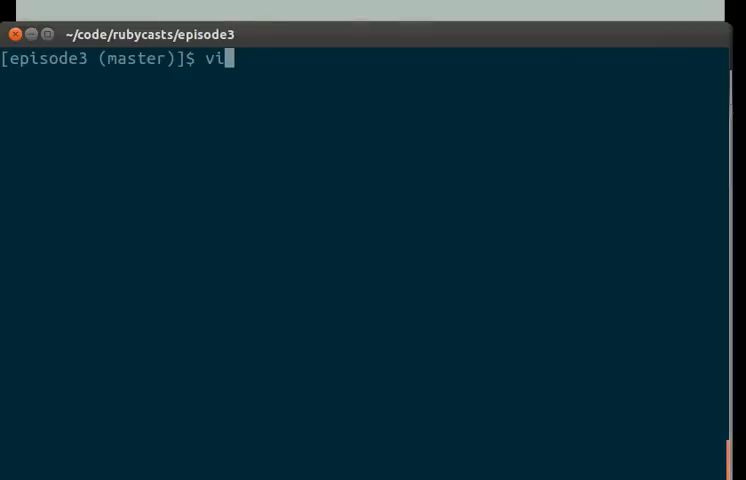
type("m example1.rb")
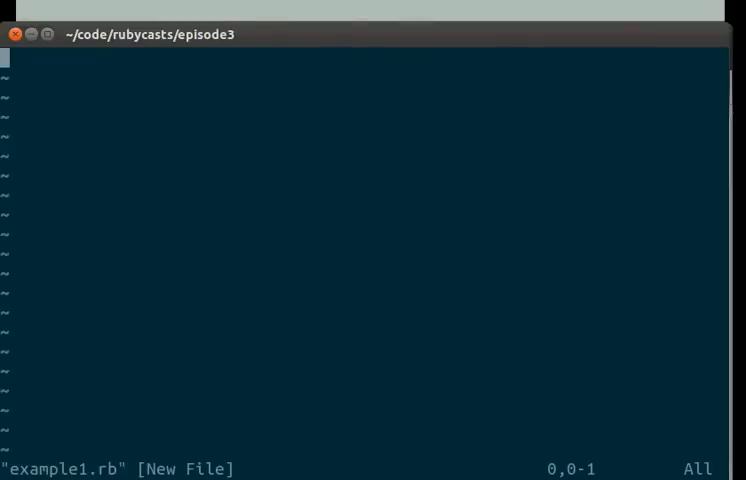
type("Shoes.app")
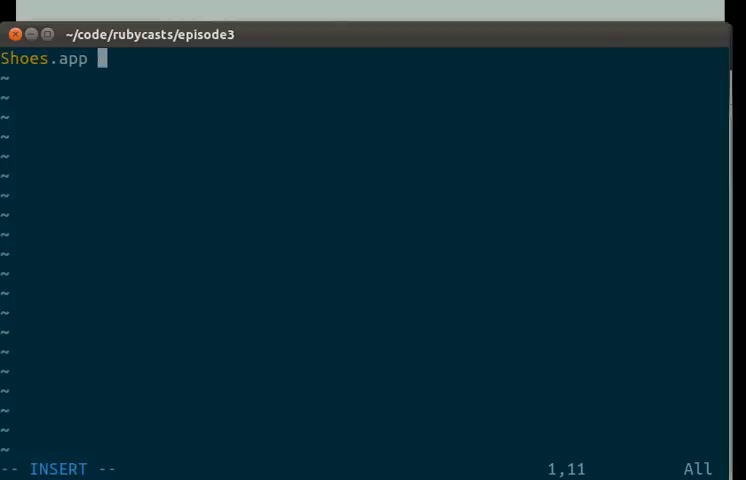
type("{ button")
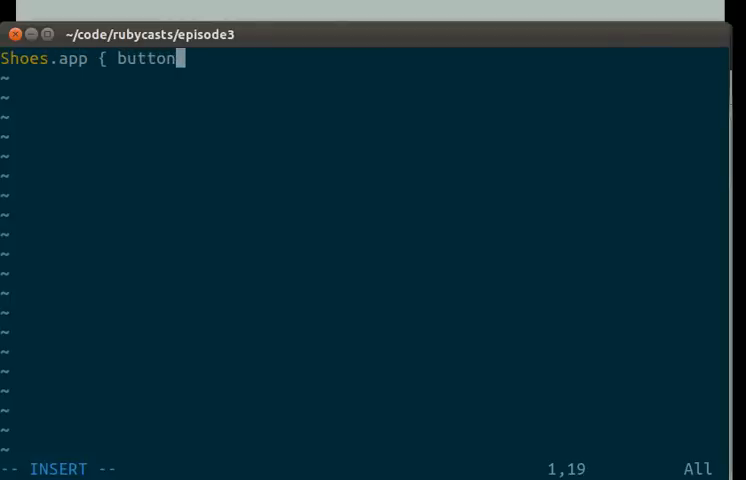
type("(\"Click me!")
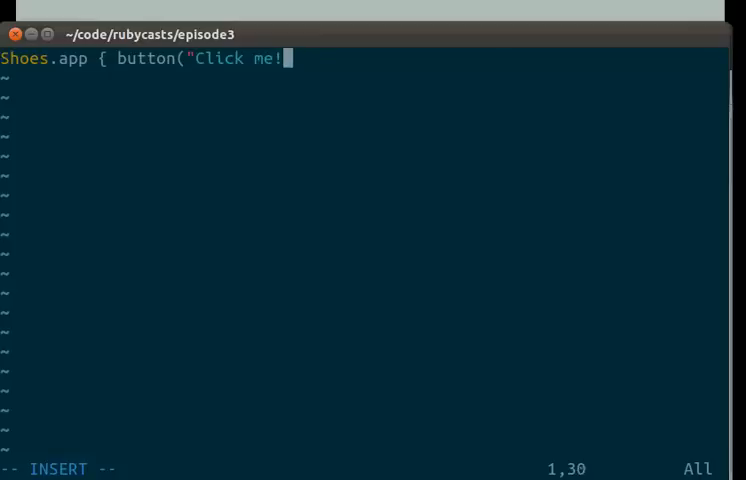
type("\") P")
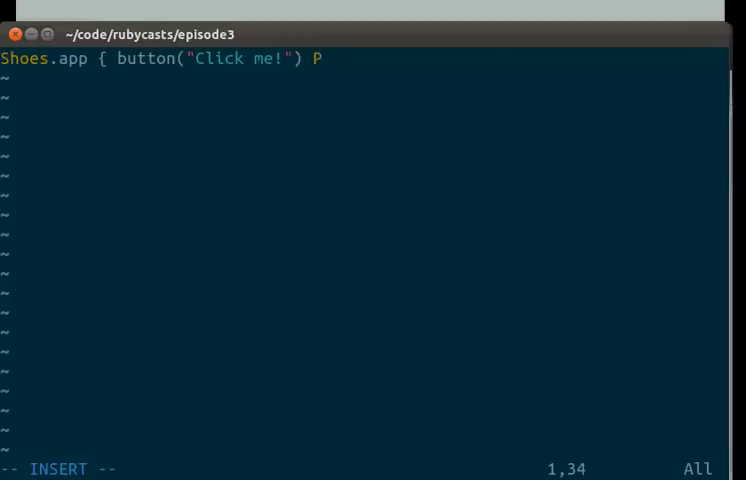
type("{ alert(")
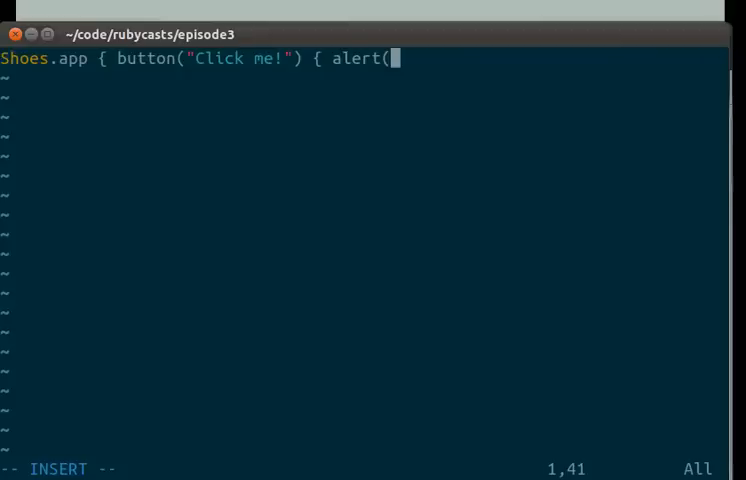
type("\"Good job")
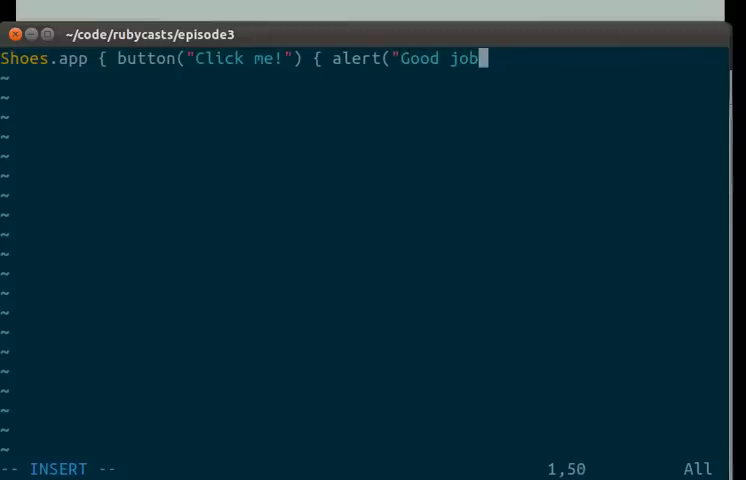
type("\") }")
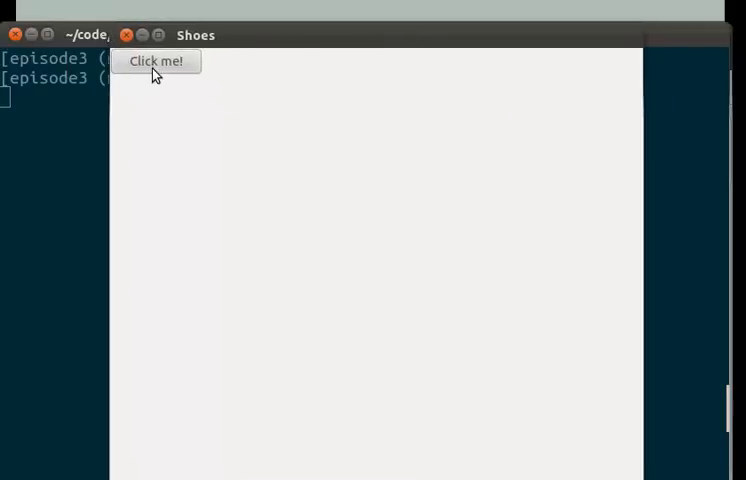
Step: Click Click me!, dismiss the Good job alert, then start vim example2.rb
left_click(156, 61)
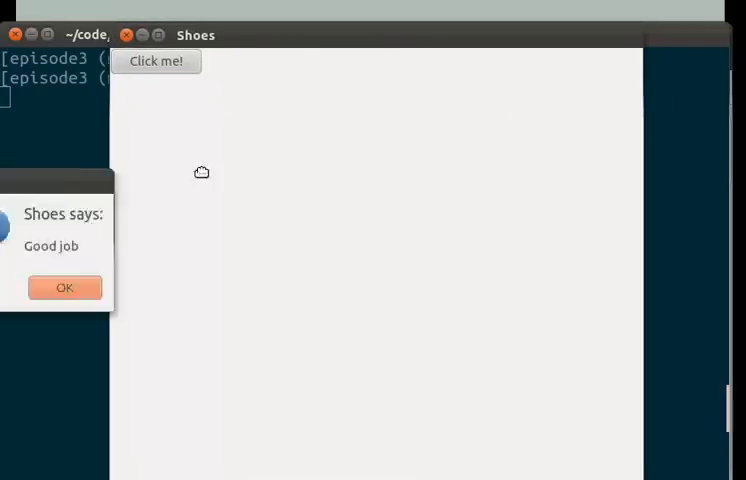
left_click(64, 287)
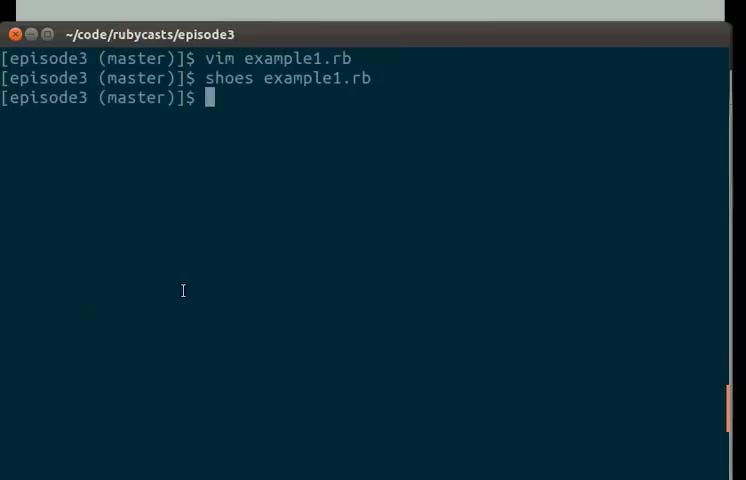
type("vim")
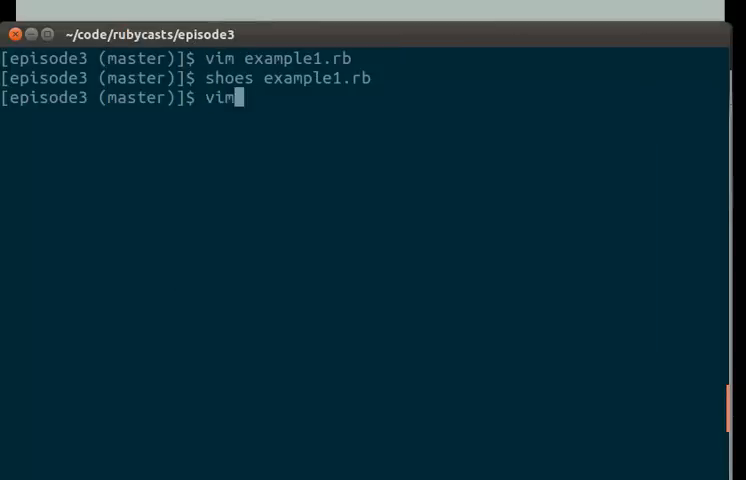
type("example")
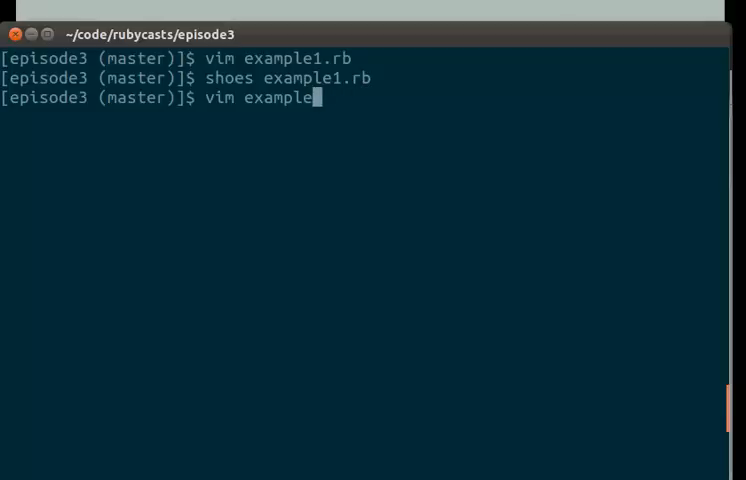
type("2.rb")
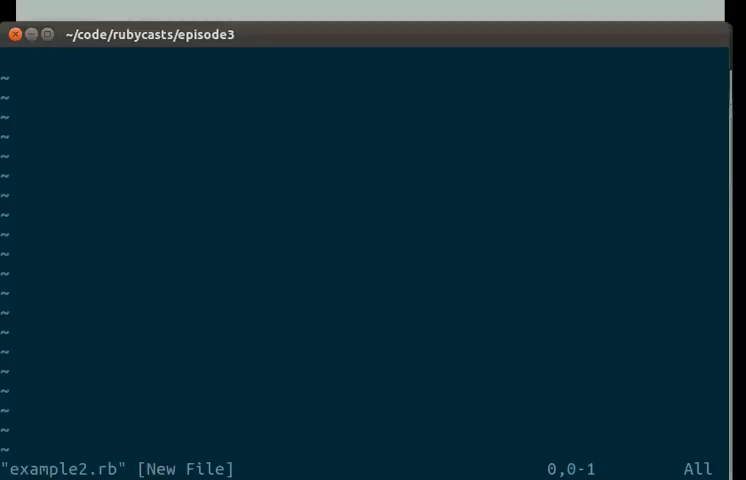
key("i")
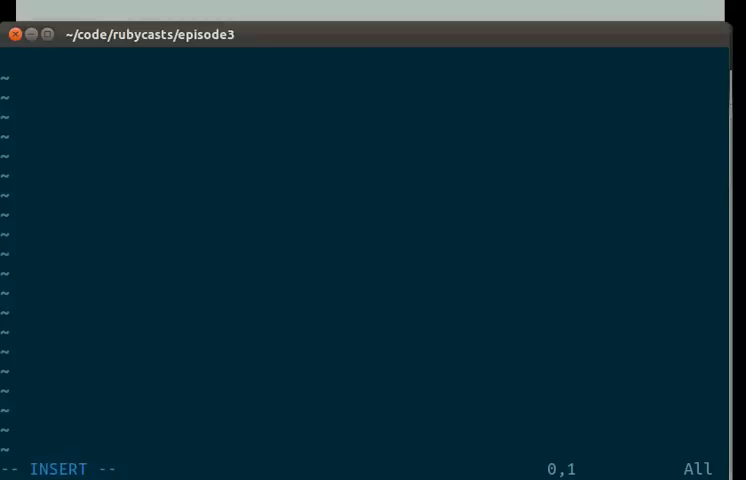
type("Shoes.")
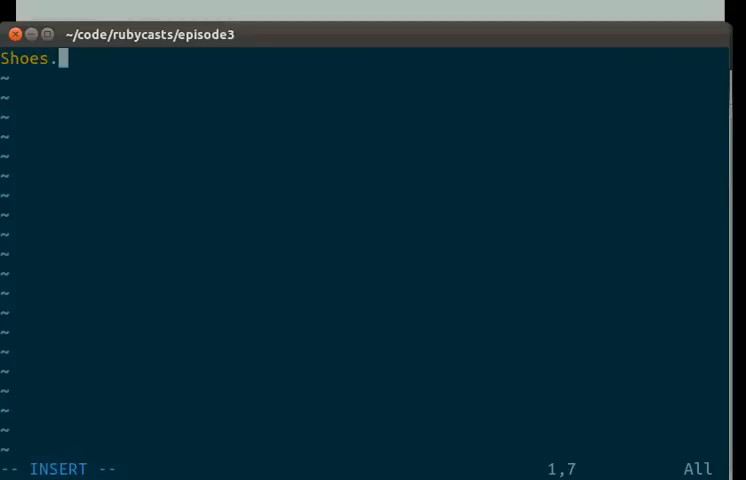
type("app do")
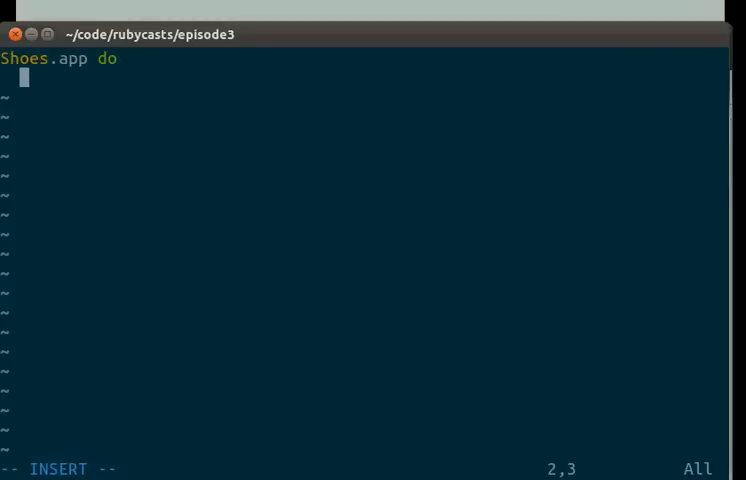
type("@time")
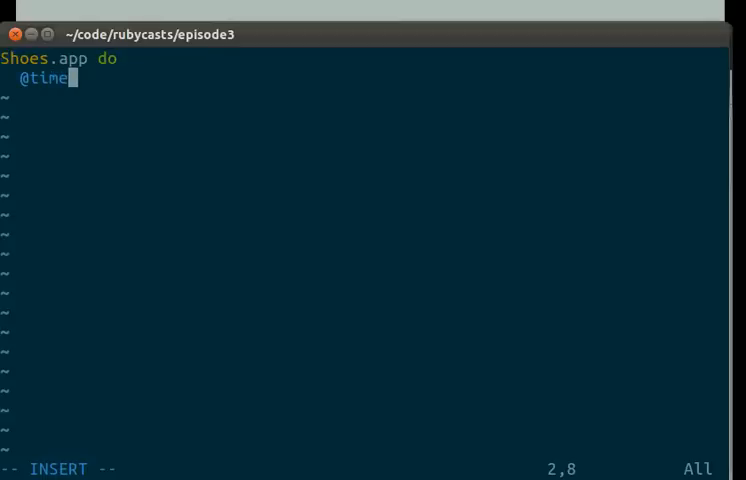
type("= title \"")
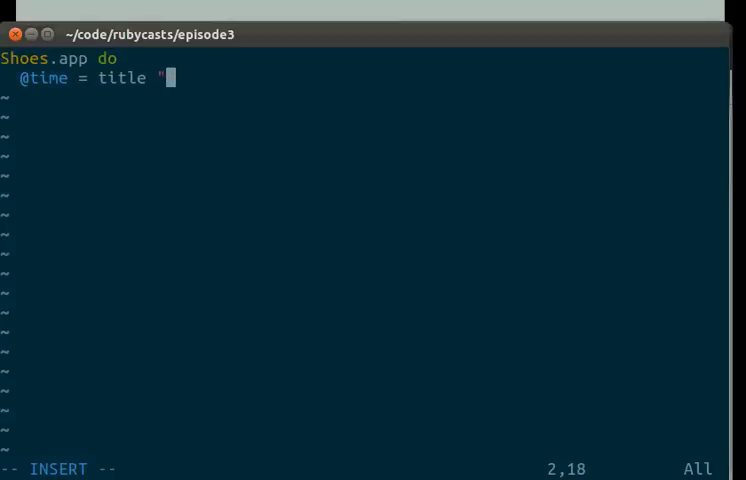
type("0:00")
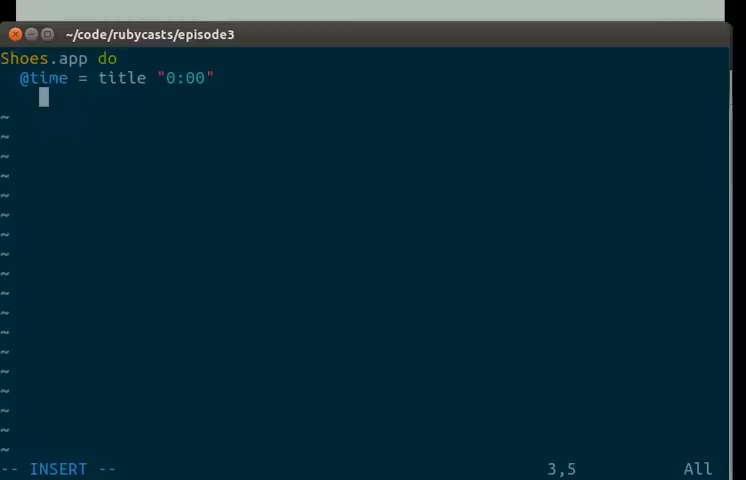
type("every 1 do")
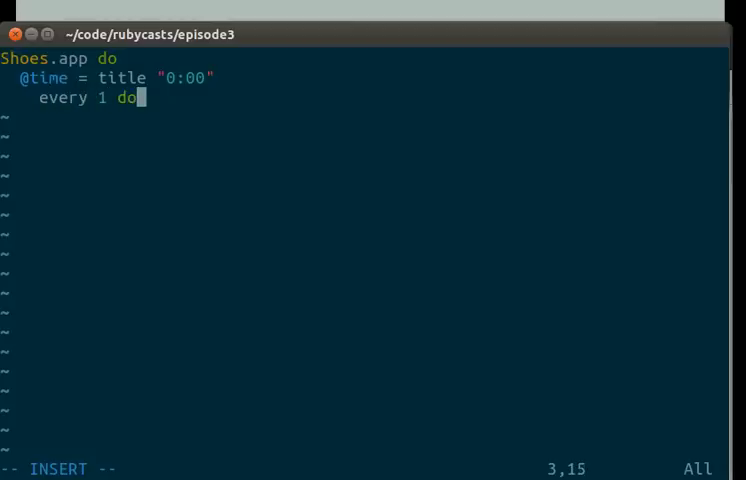
type("@t")
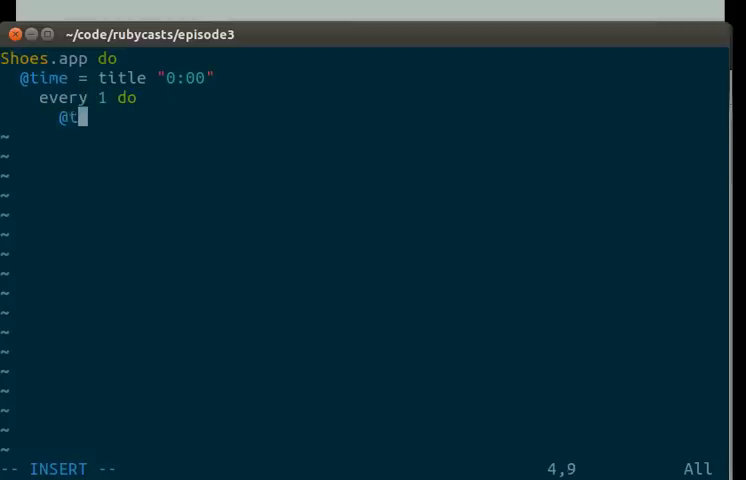
type("ime.repla")
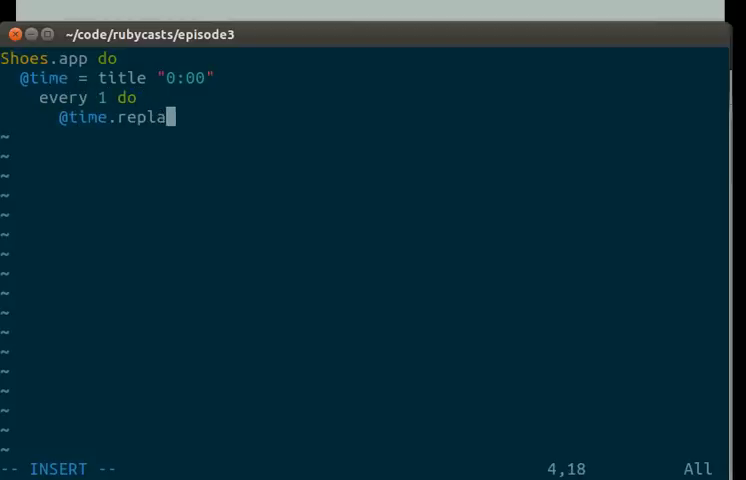
type("ce(Time.no")
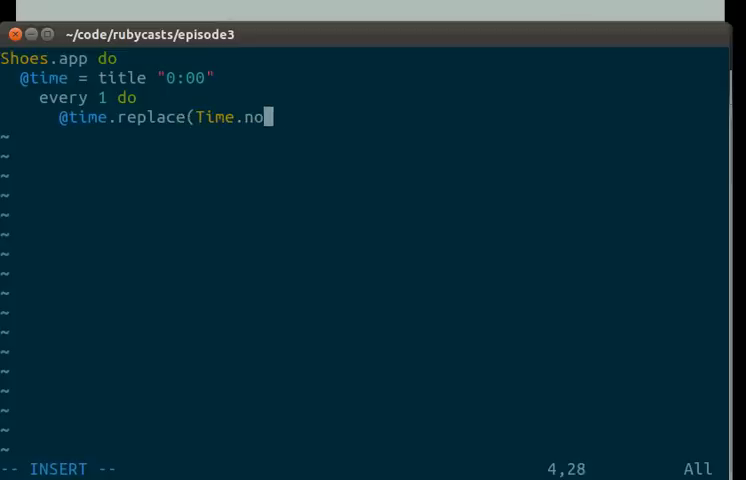
type("w.st")
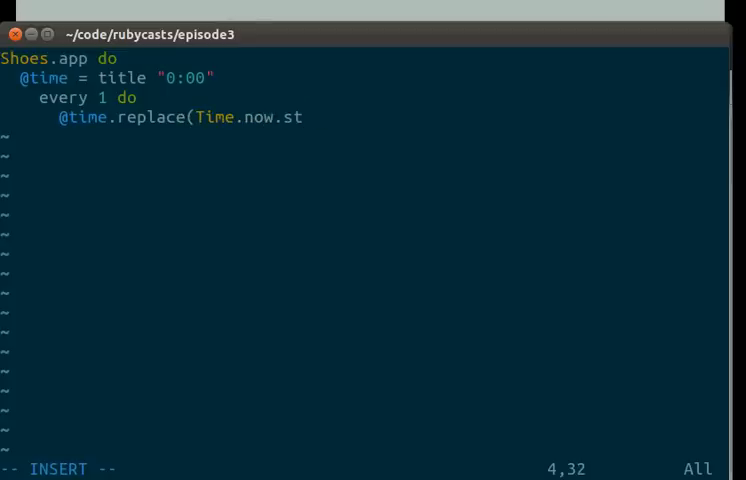
type("r")
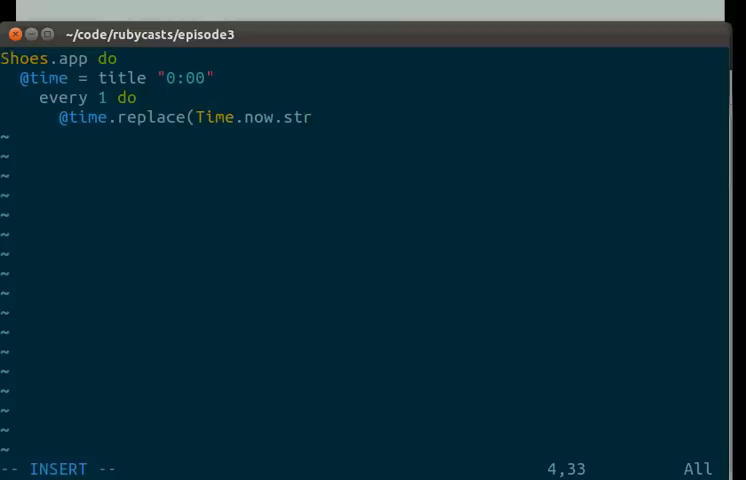
type("ftime(")
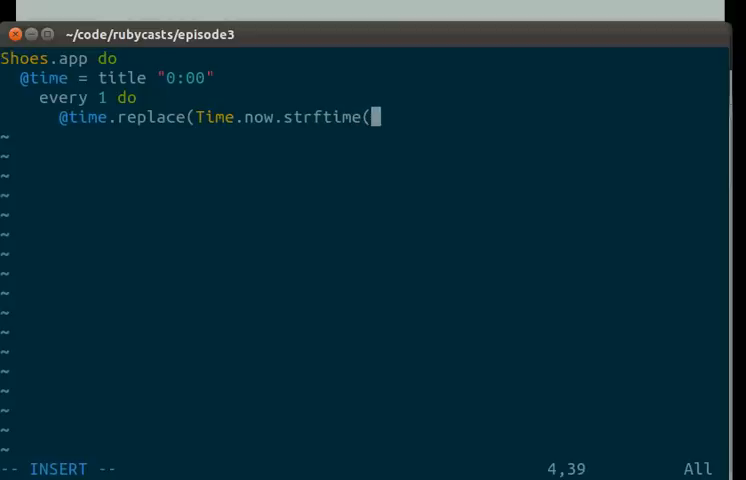
type("\"%I")
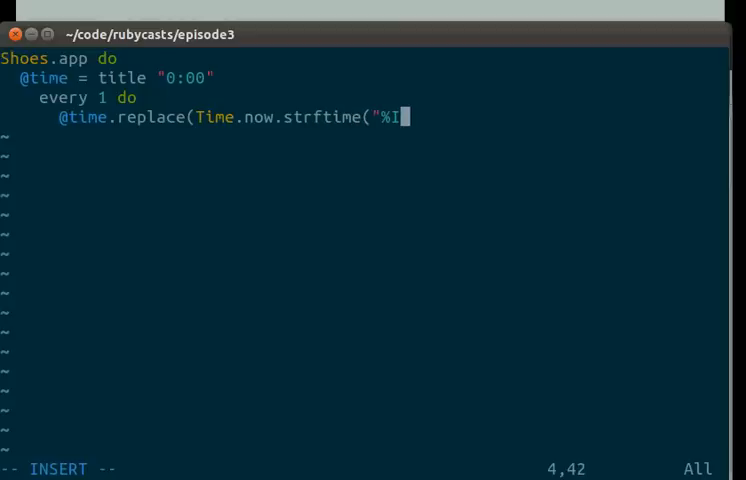
type(":")
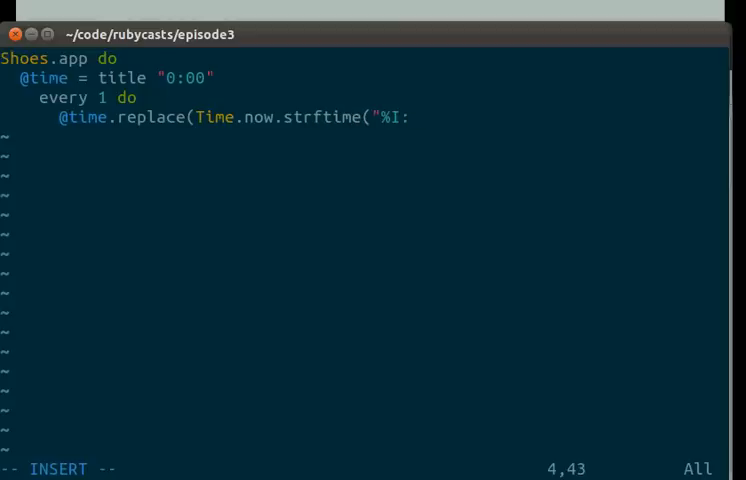
type(":%M %p\"")
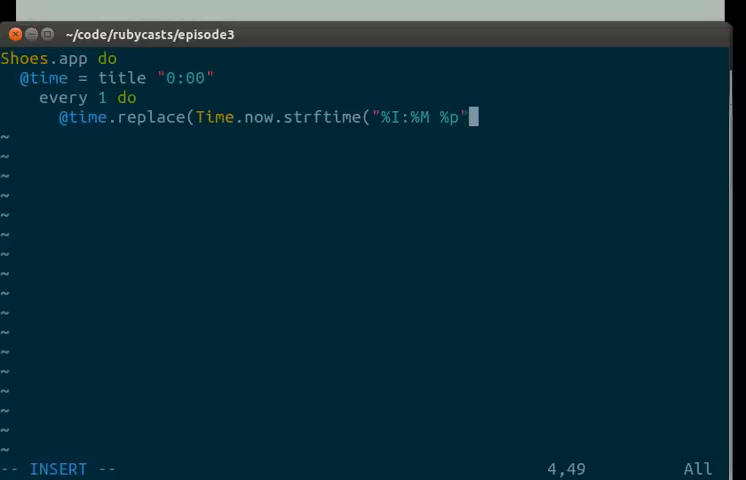
type(") # 12")
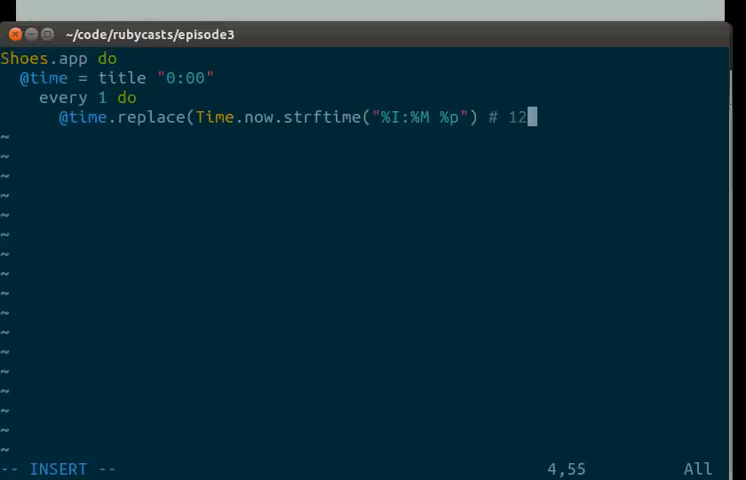
type("hour time")
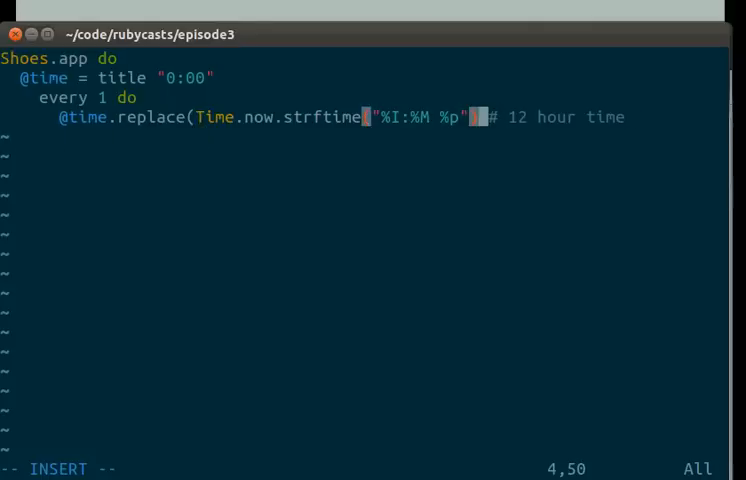
type("))")
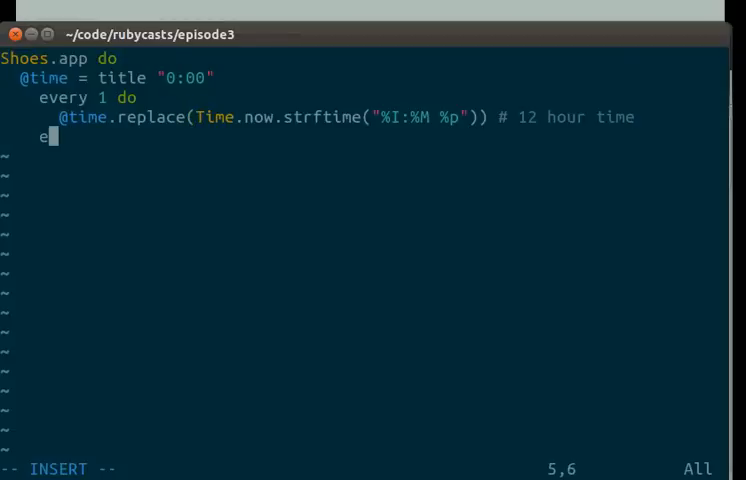
type("nd")
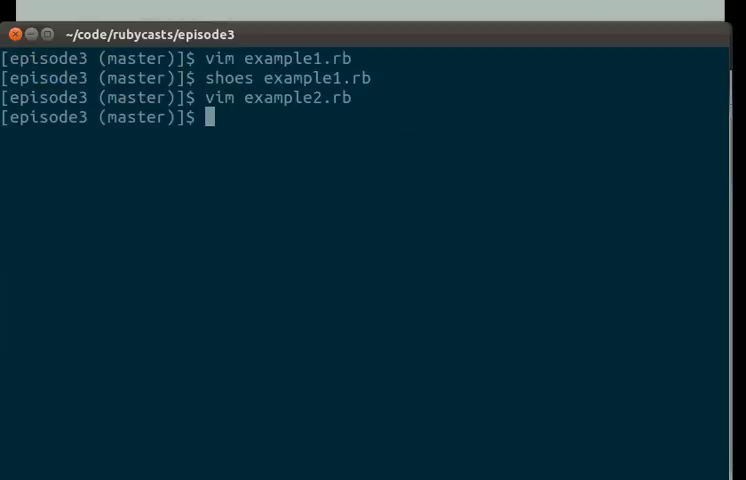
Step: Run shoes example2.rb, see the line 7 keyword_end syntax error, and exit with Ctrl+C
type("shoes")
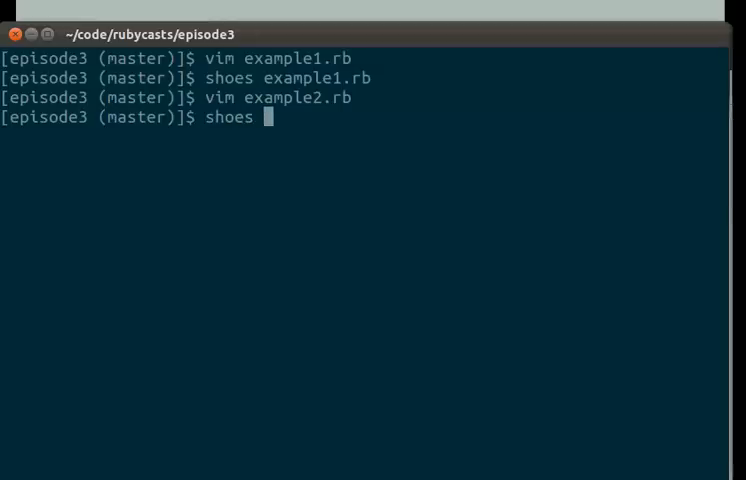
type("example")
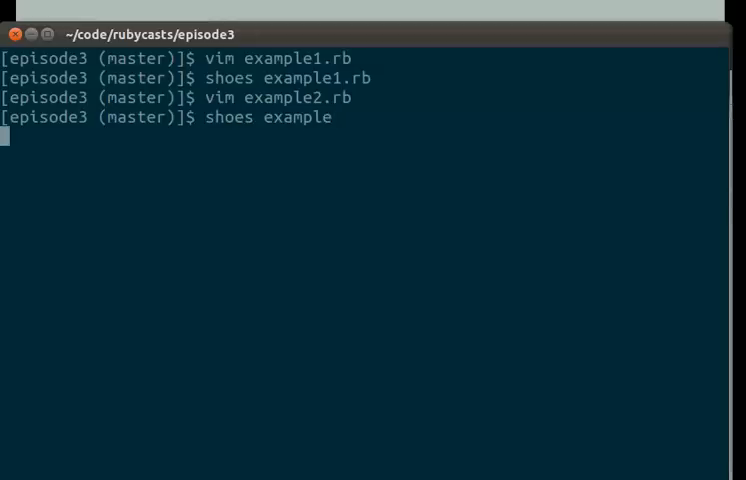
key("ctrl+c")
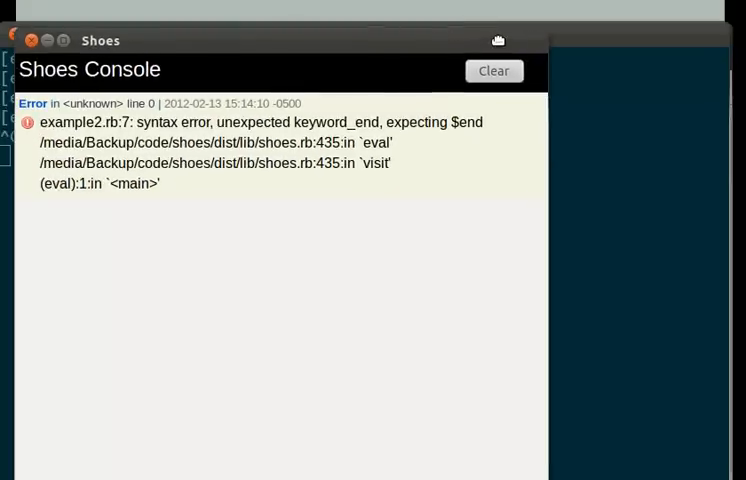
mouse_move(499, 45)
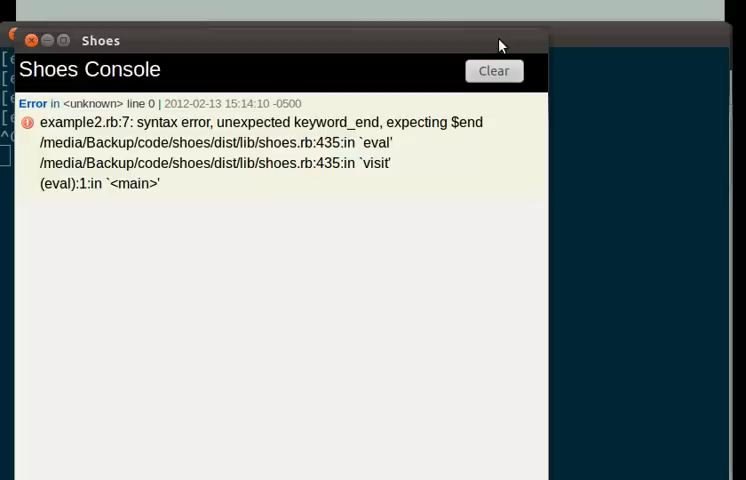
mouse_move(53, 77)
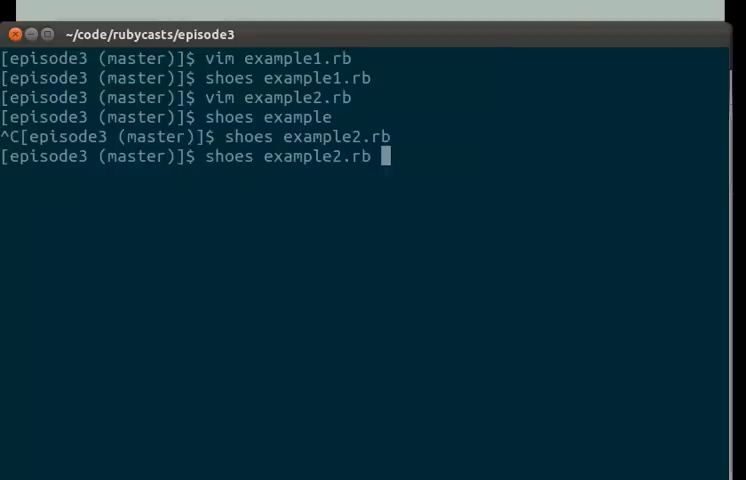
Step: Reopen example2.rb to fix the error, then relaunch the clock showing 03:14 PM
key("Return")
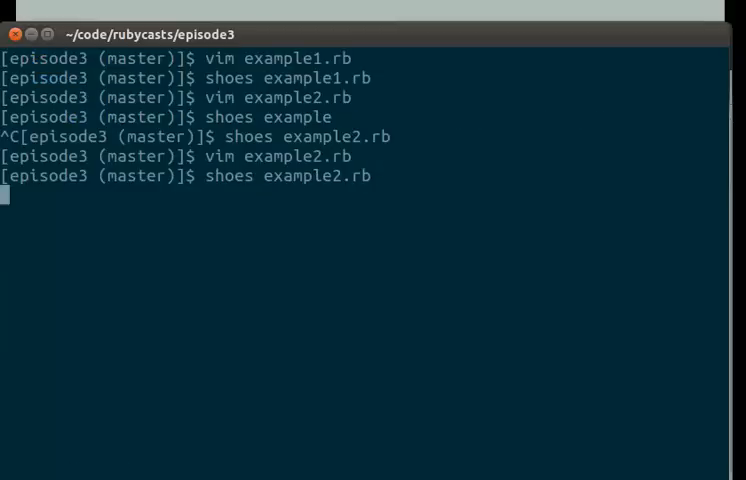
key("Return")
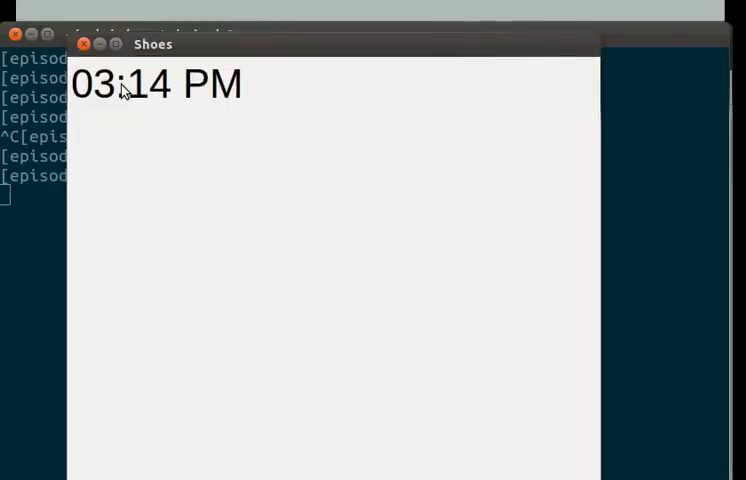
mouse_move(361, 145)
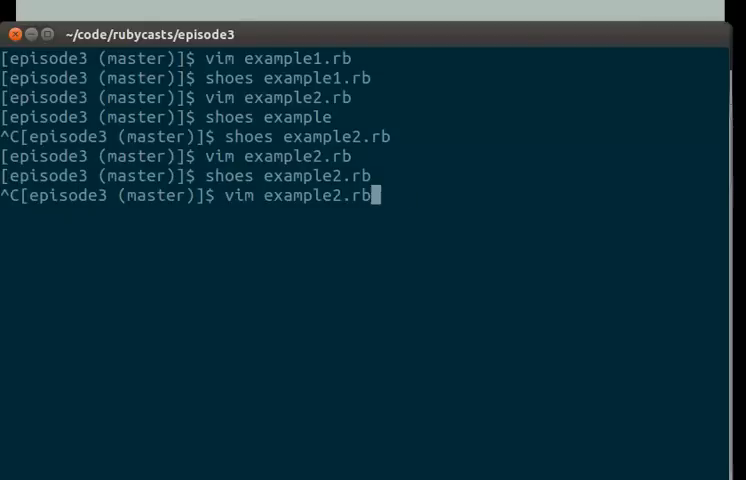
key("Return")
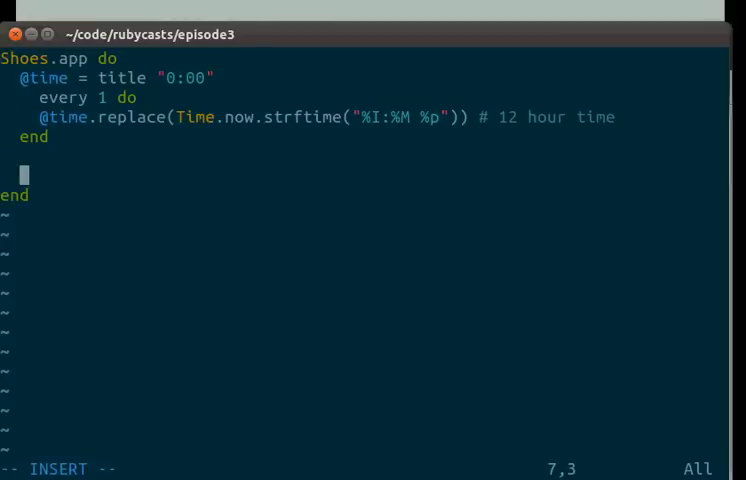
type("@")
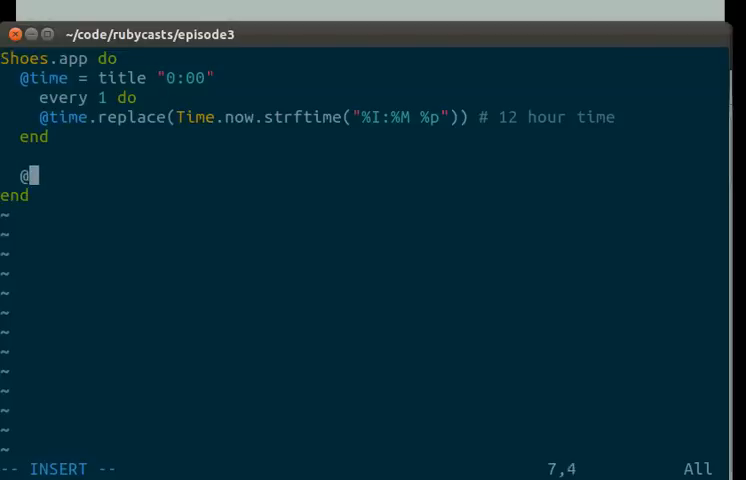
type("time2")
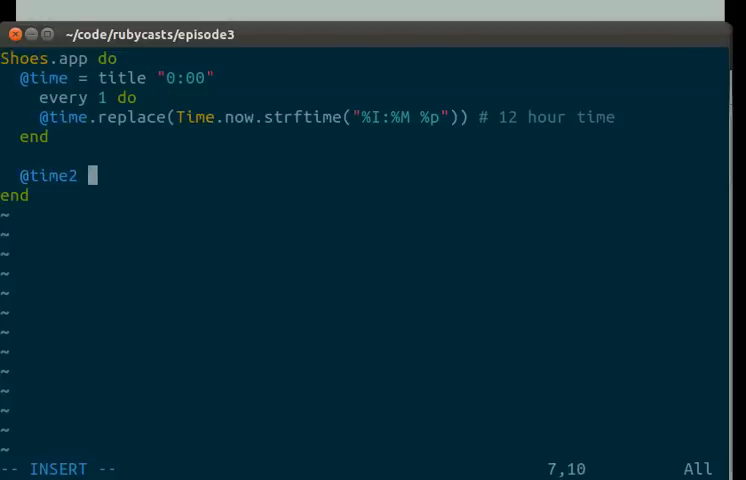
type("= title")
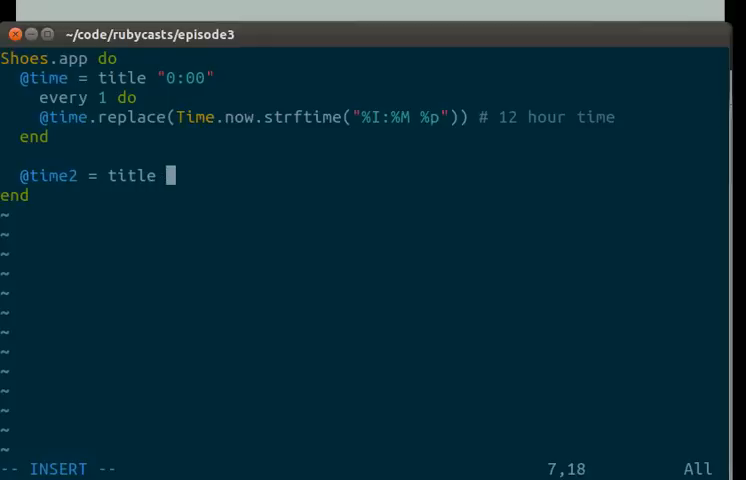
type("\"0:00\"")
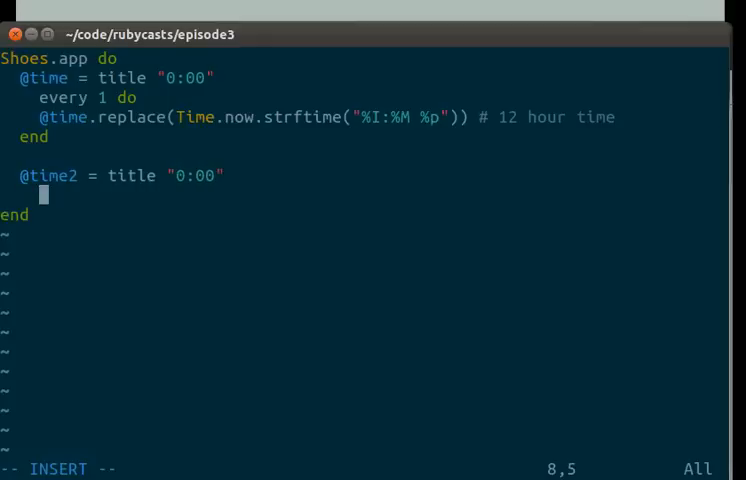
type("every 1 do")
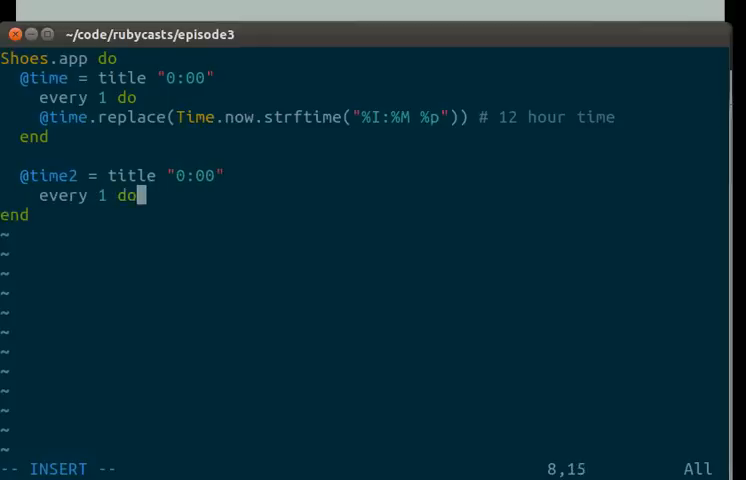
type("@time2")
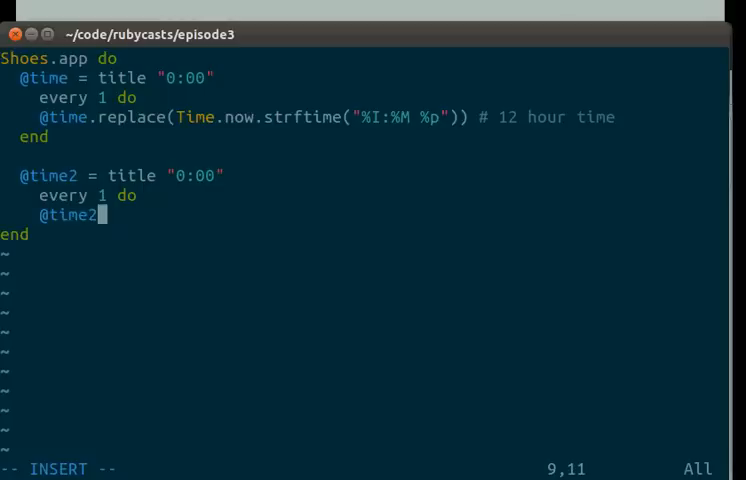
type(".replace(Time.now")
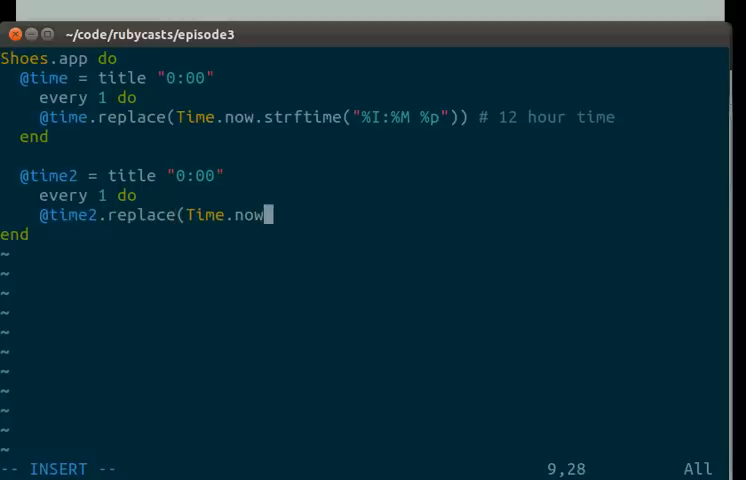
type(".st")
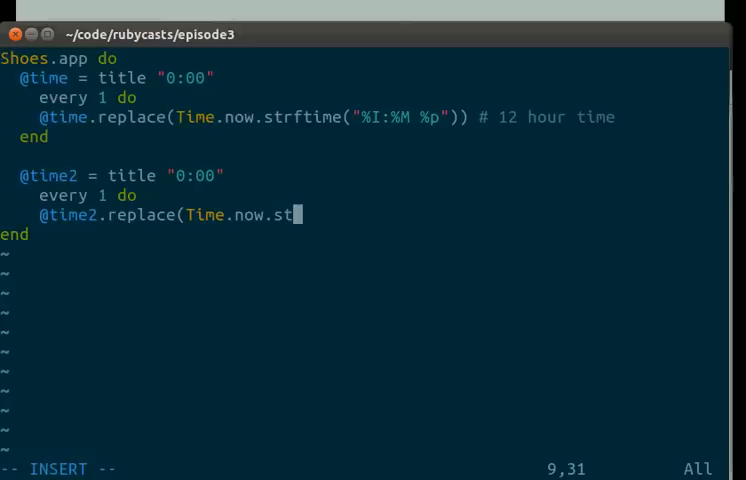
type("rftime")
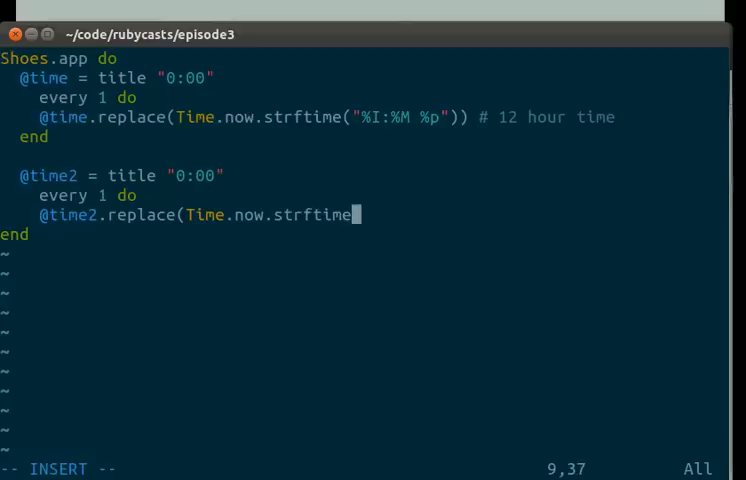
type("(\"")
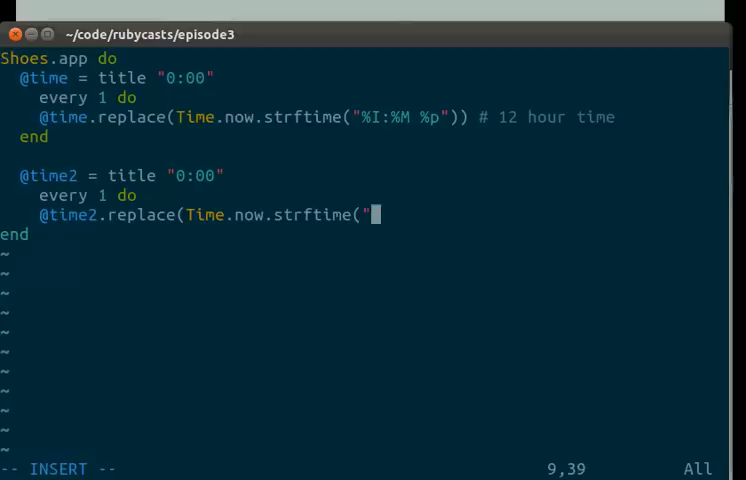
type("%H:")
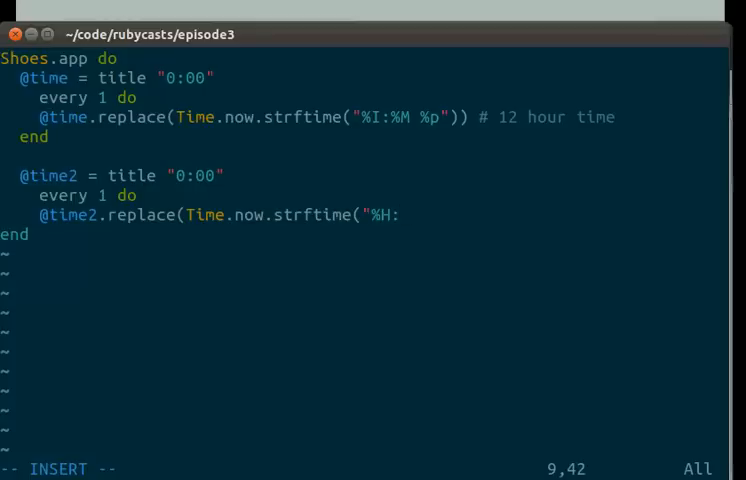
type("%M")
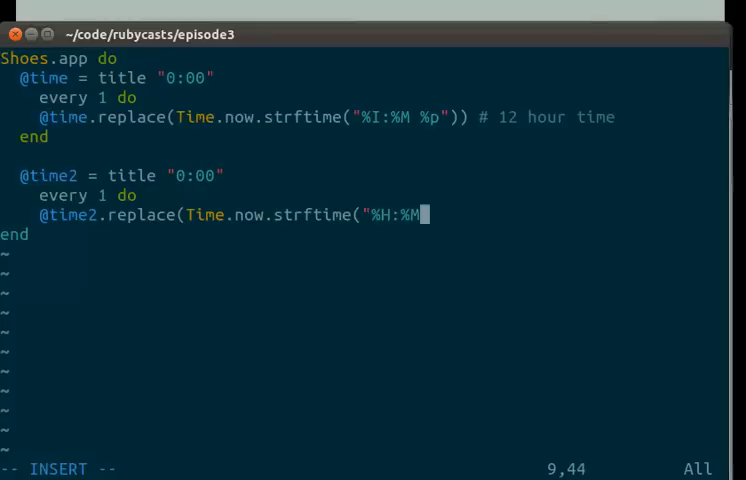
type("\")) #")
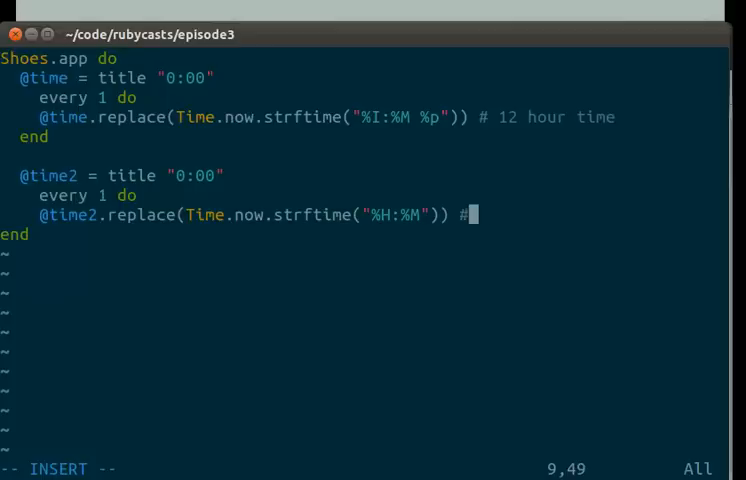
type("24-ho")
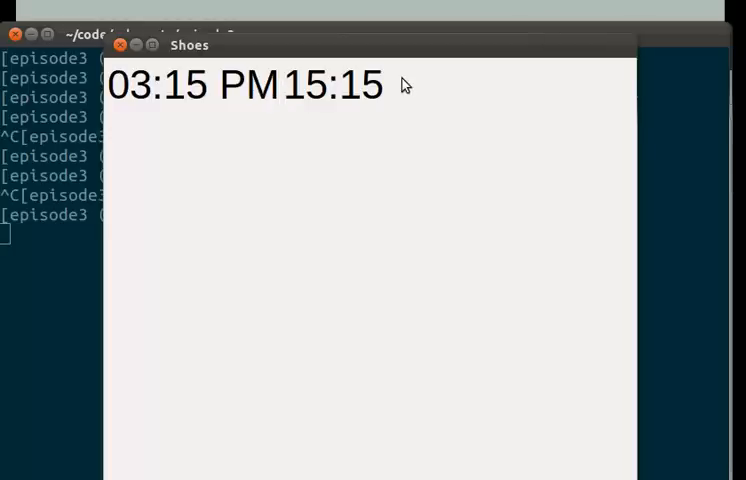
Step: Check both clocks, 03:15 PM and 15:15, and close the Shoes window
left_click(119, 45)
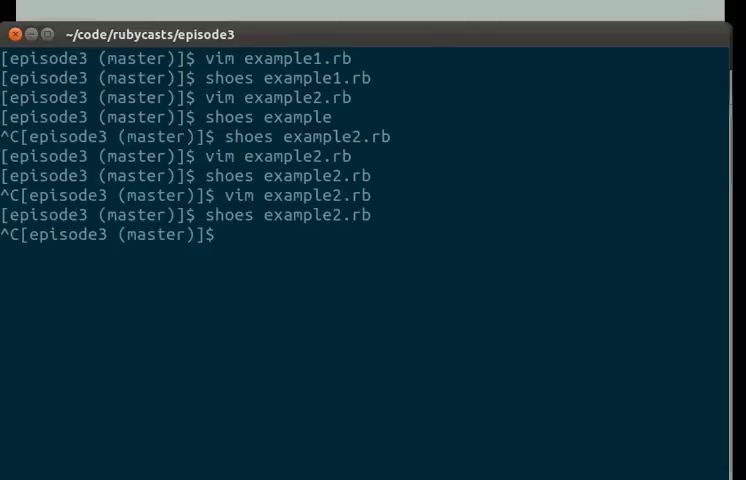
Step: Open example3.rb and begin Shoes.app :title => "A Styling Sample" do # very stylish indeed
type("vim")
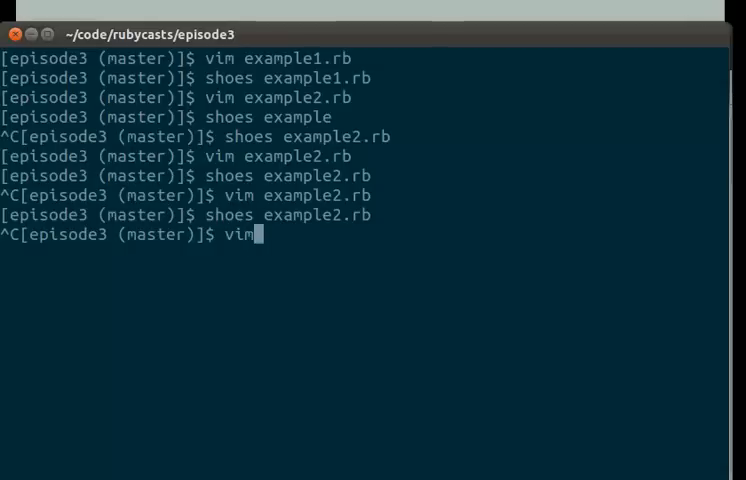
type("example3")
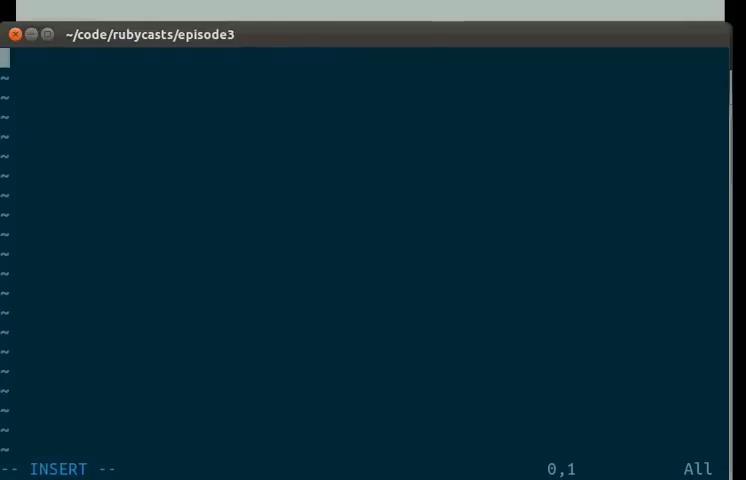
type("Shoes.")
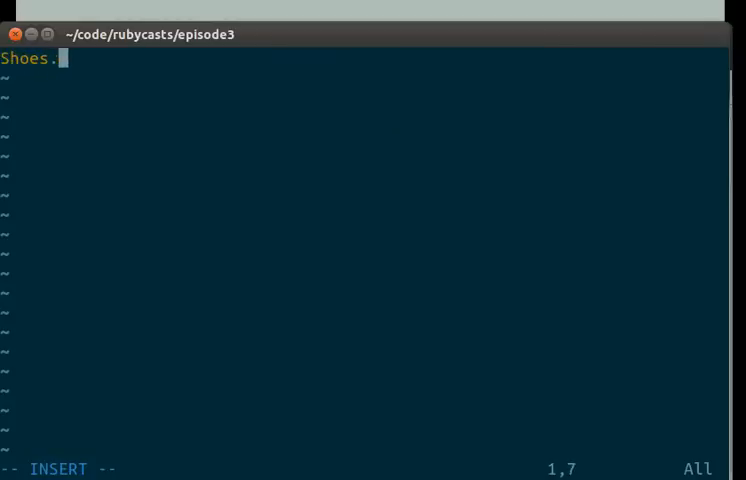
type("app :ti")
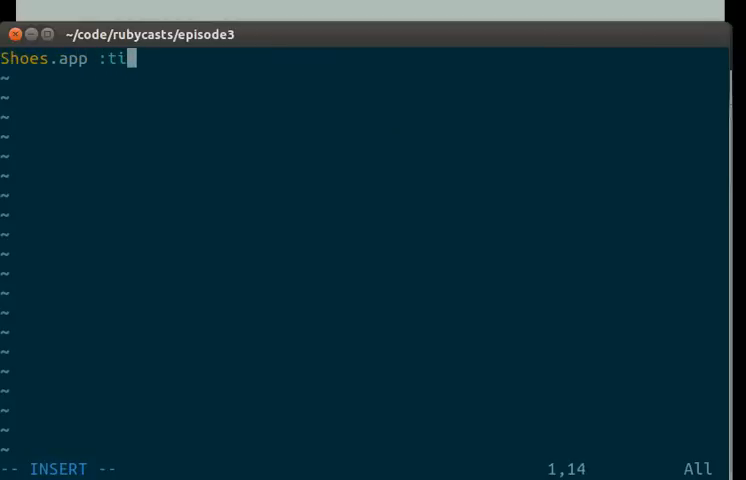
type("tle => \"")
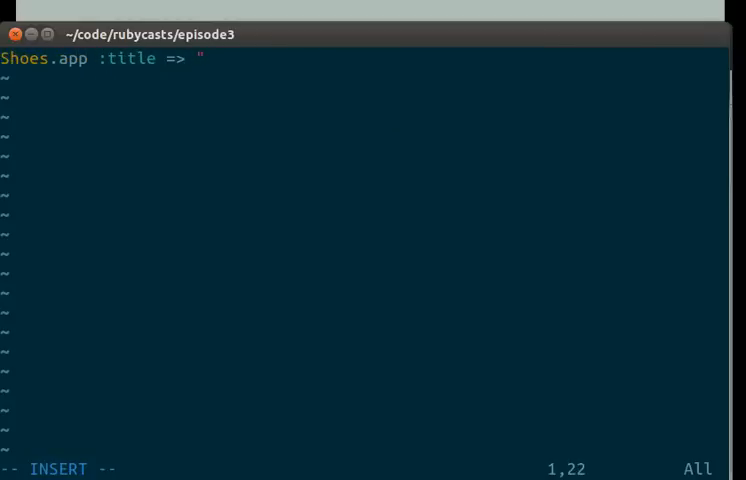
type("A Styling")
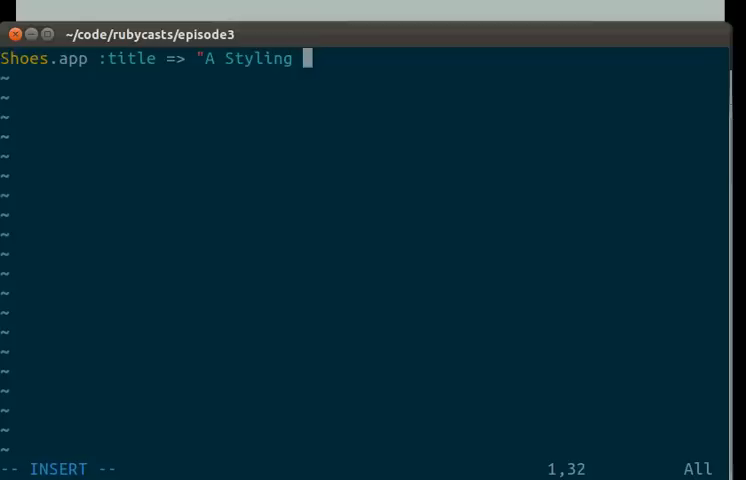
type("Sample\"")
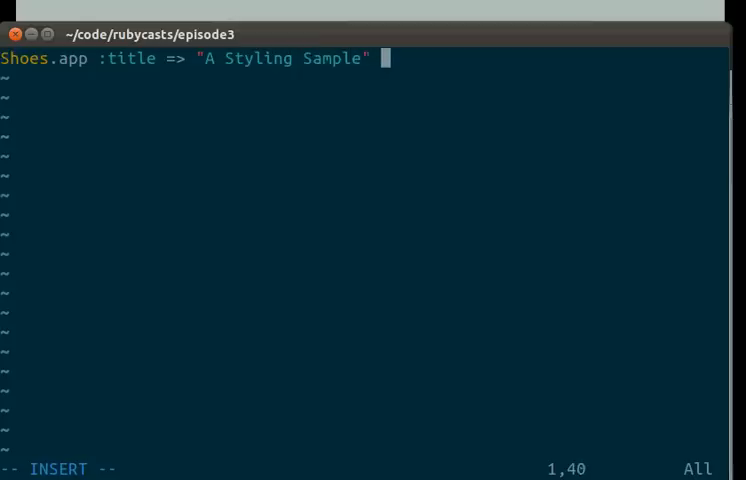
type("do # very s")
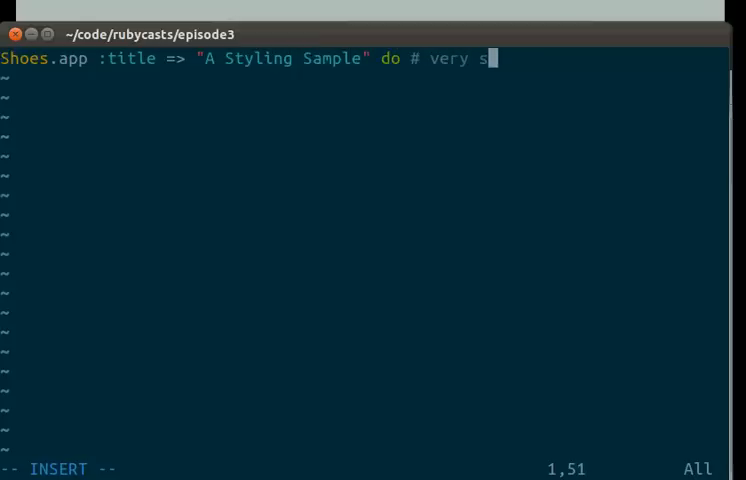
type("tylish indeed")
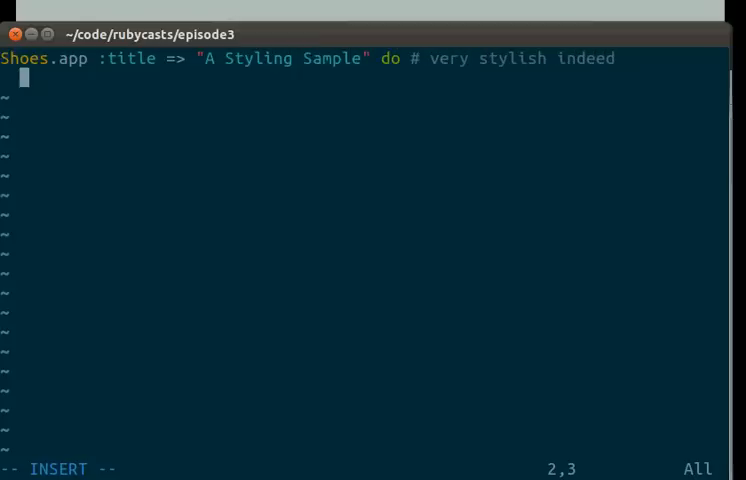
Step: Add para "Red with an underline" styled with :stroke => red and :underline => "single"
type("@te")
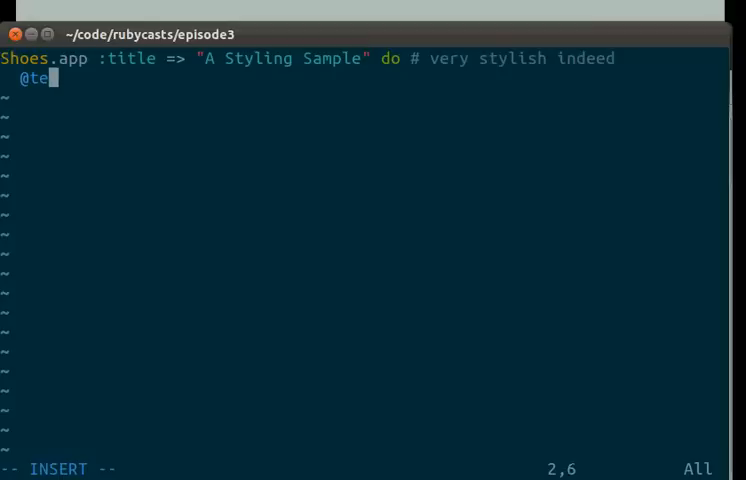
type("xt =")
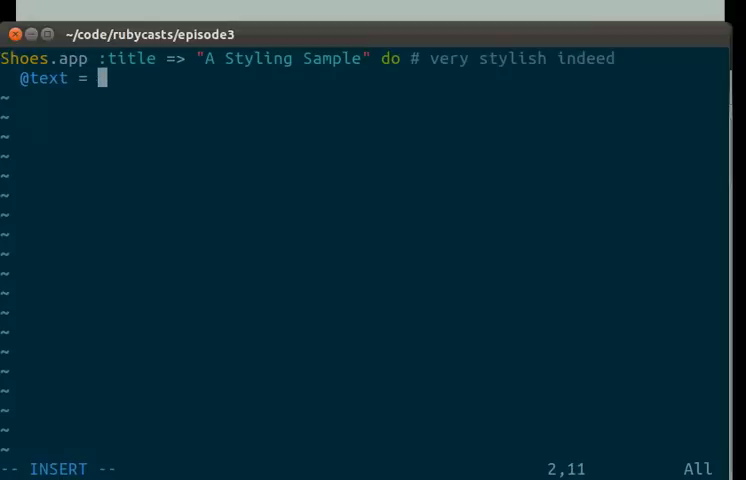
type("para \"Red with an")
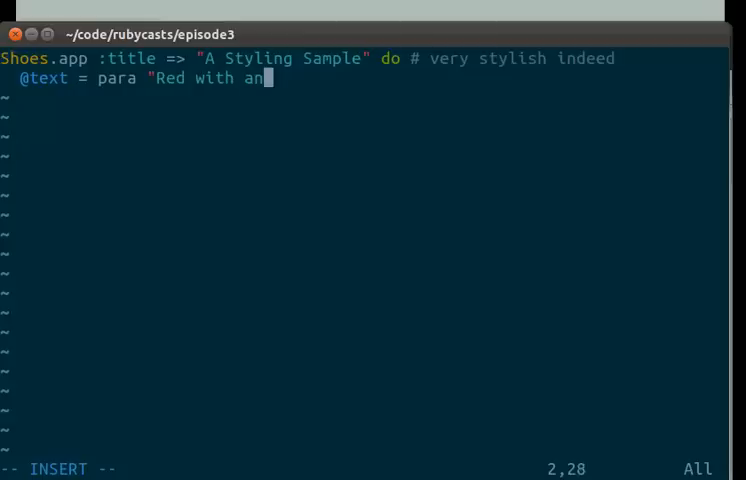
type("underline\"")
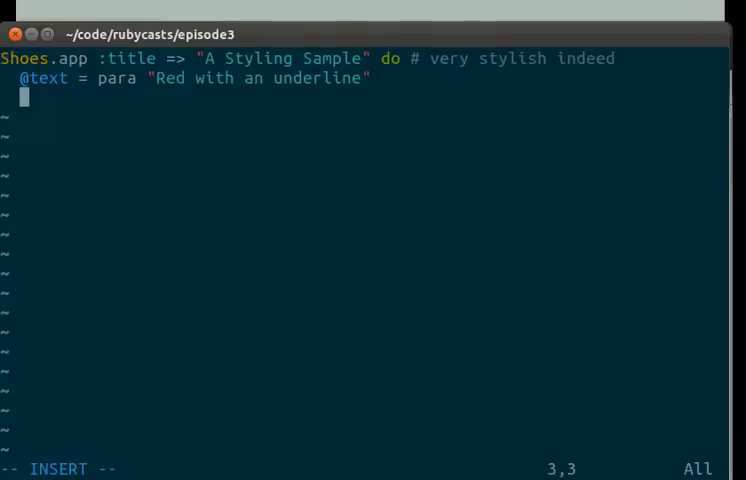
type("@text")
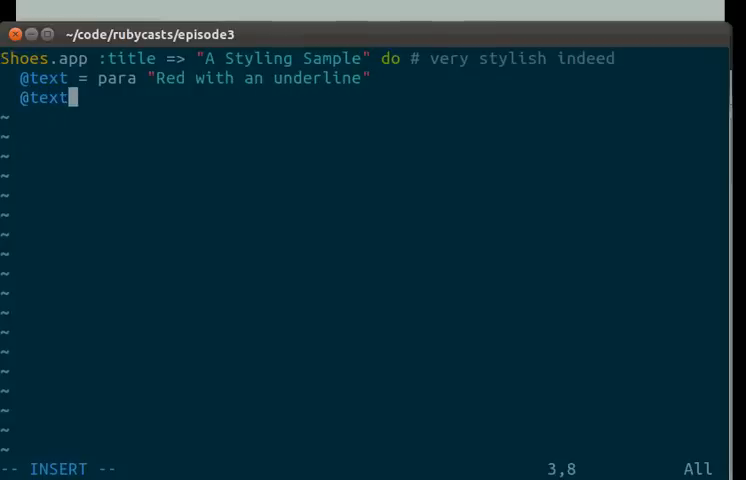
type(".style")
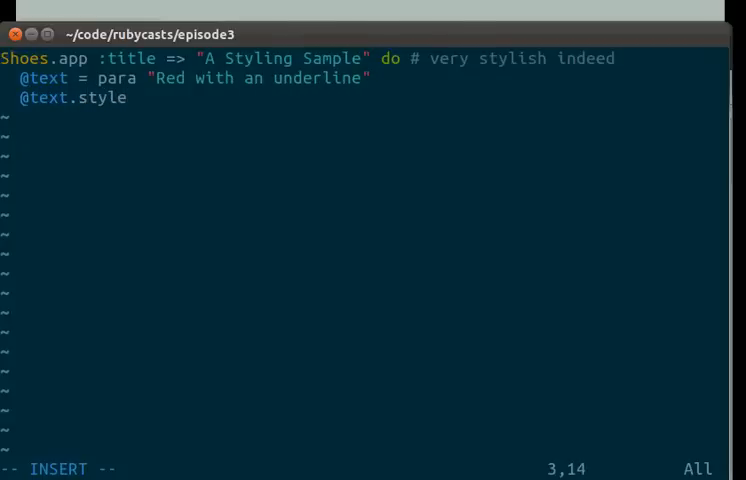
type("(?")
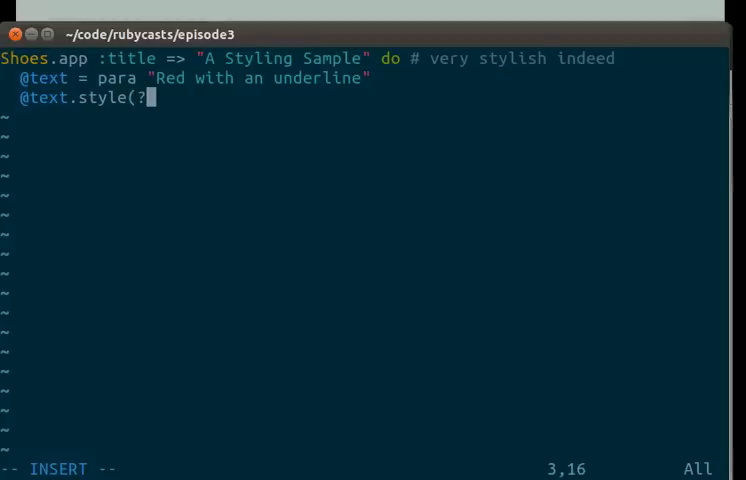
type(":strk")
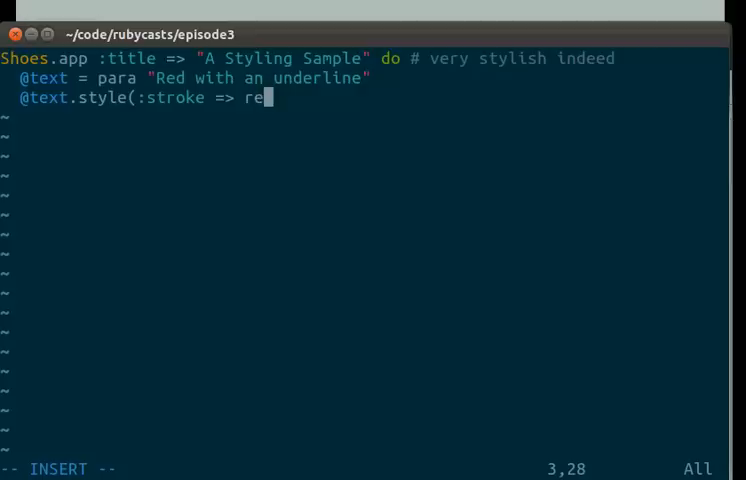
type("d, :und")
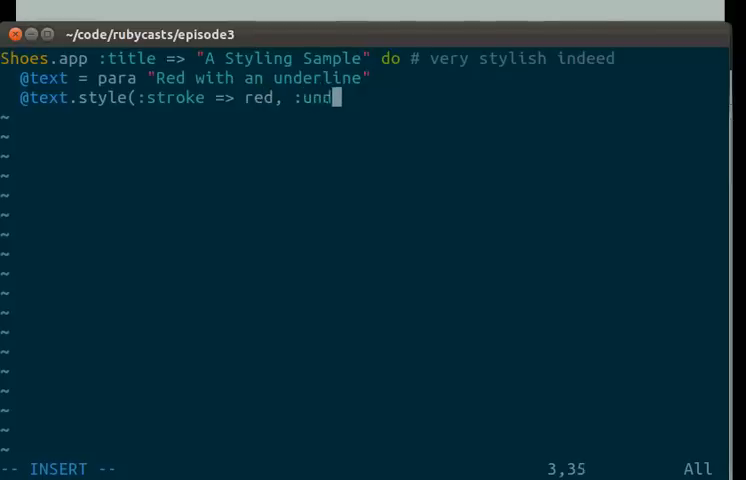
type("erline =>")
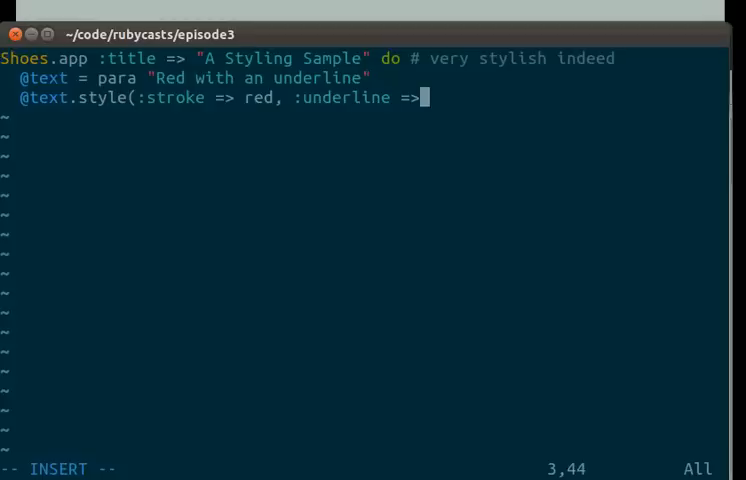
type("\"single\"")
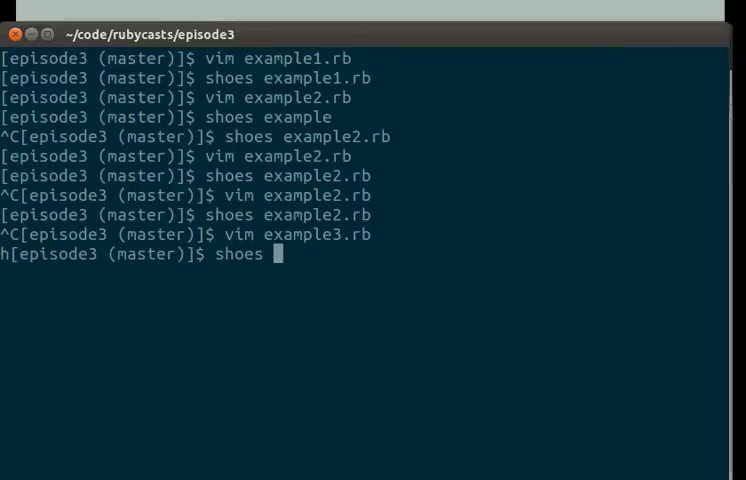
Step: Launch example3.rb with Shoes from the terminal, then stop the running app
type("example3.rb")
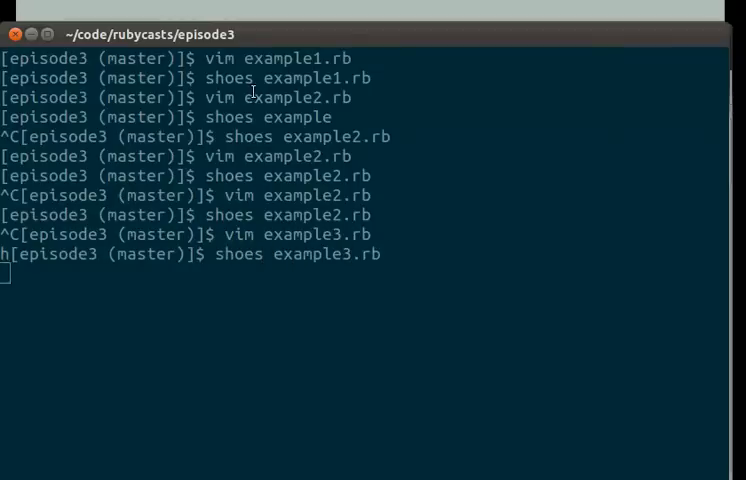
key("Return")
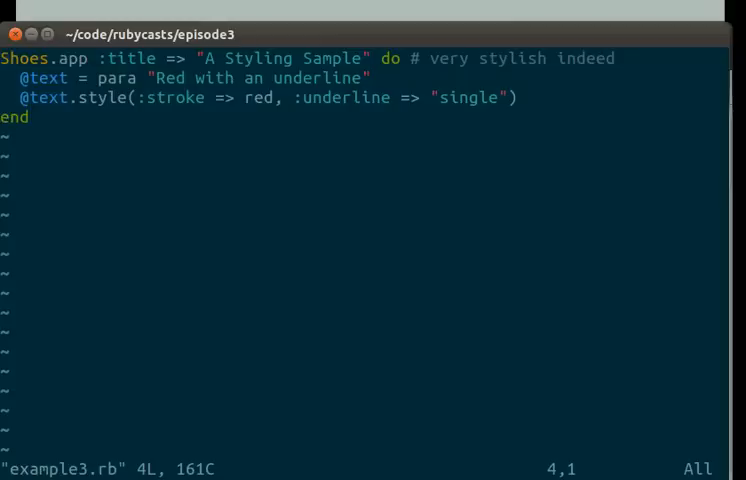
type("@")
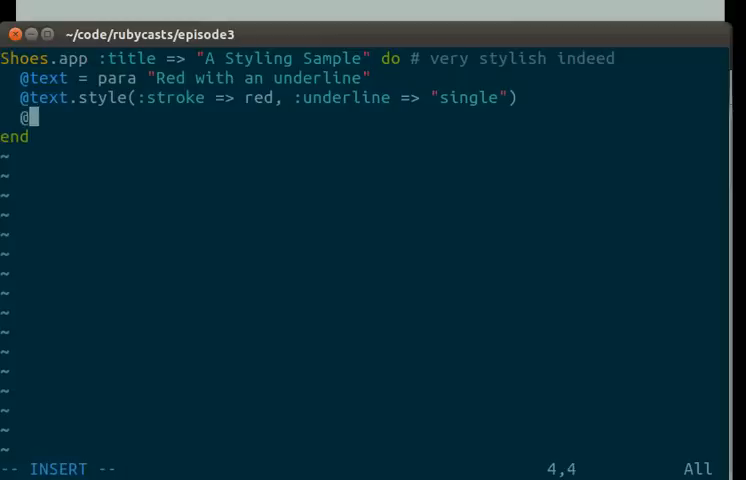
type("text2 =")
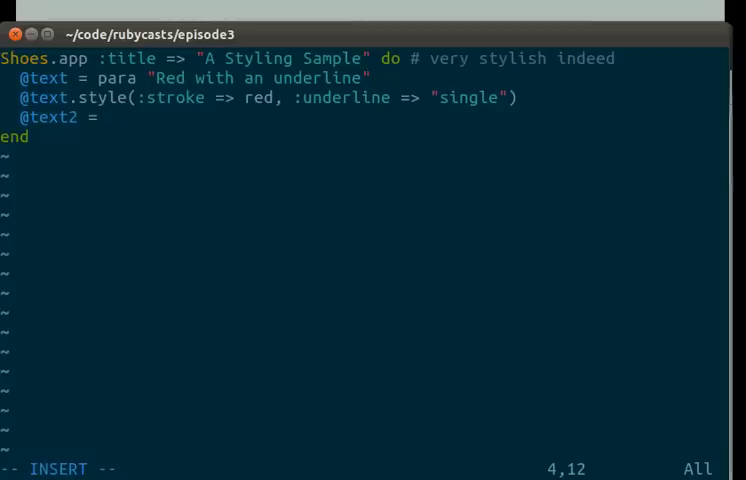
type("para \"bl")
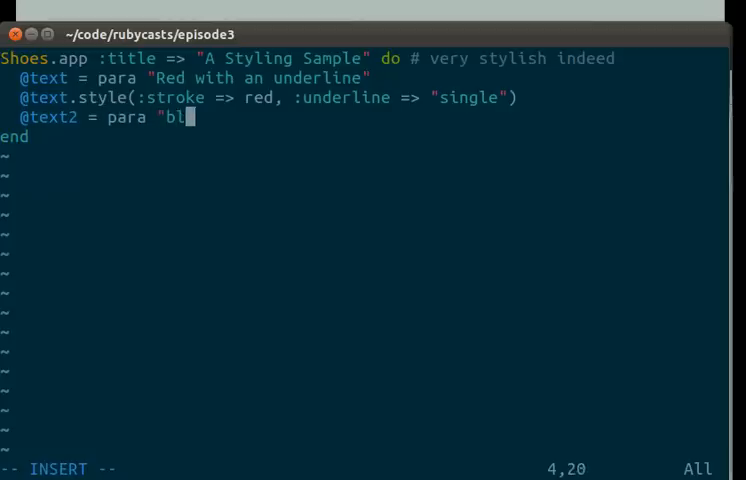
type("ue\"")
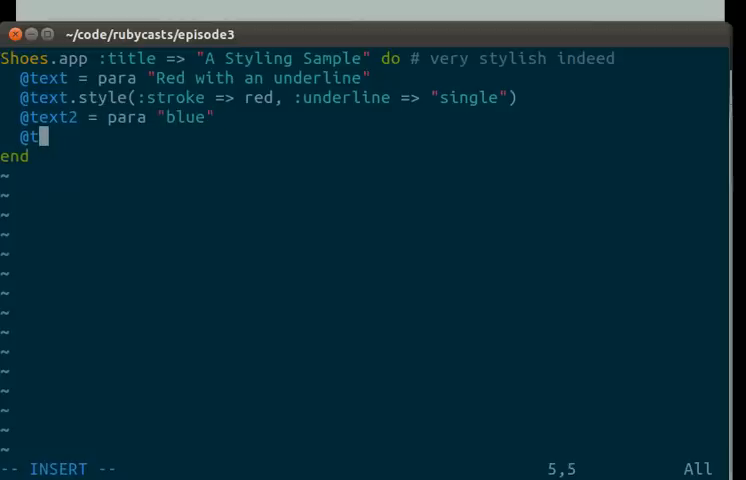
type("ext2 -")
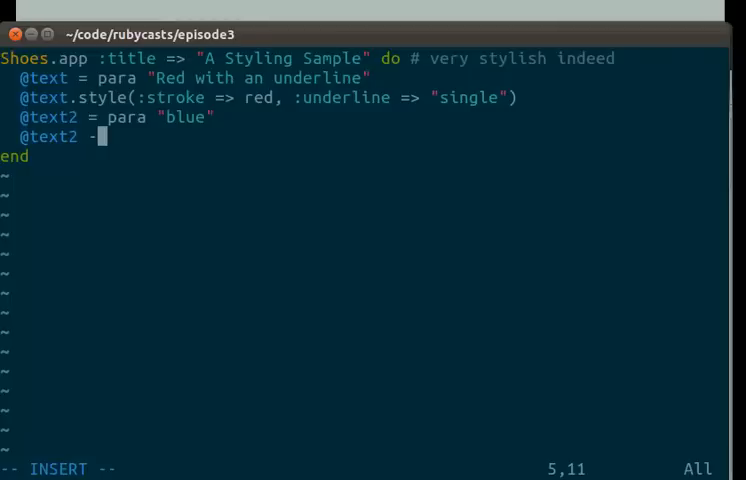
type(".style")
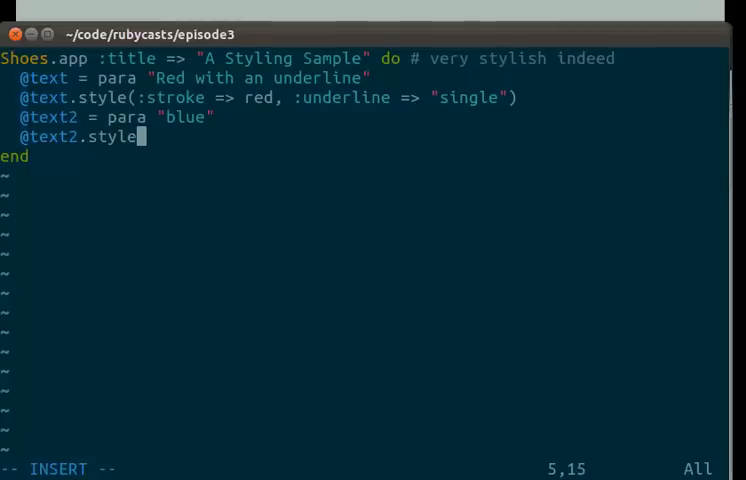
type("(:stroke => b")
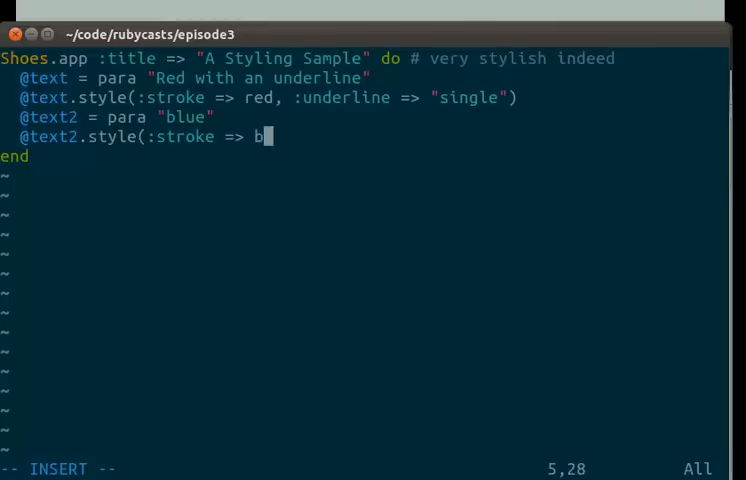
type("lue")
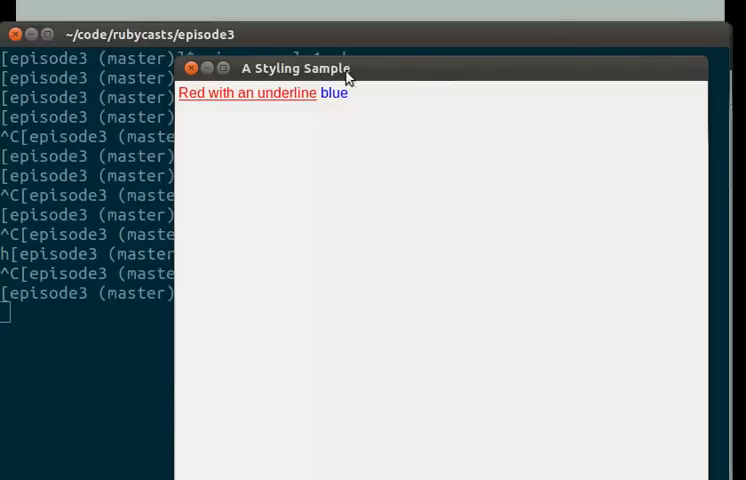
Step: Close the 'A Styling Sample' window showing the red underlined and blue text
left_click(192, 68)
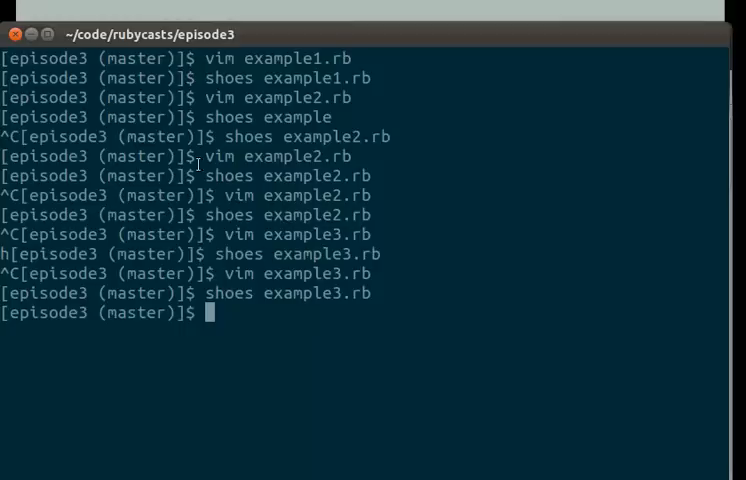